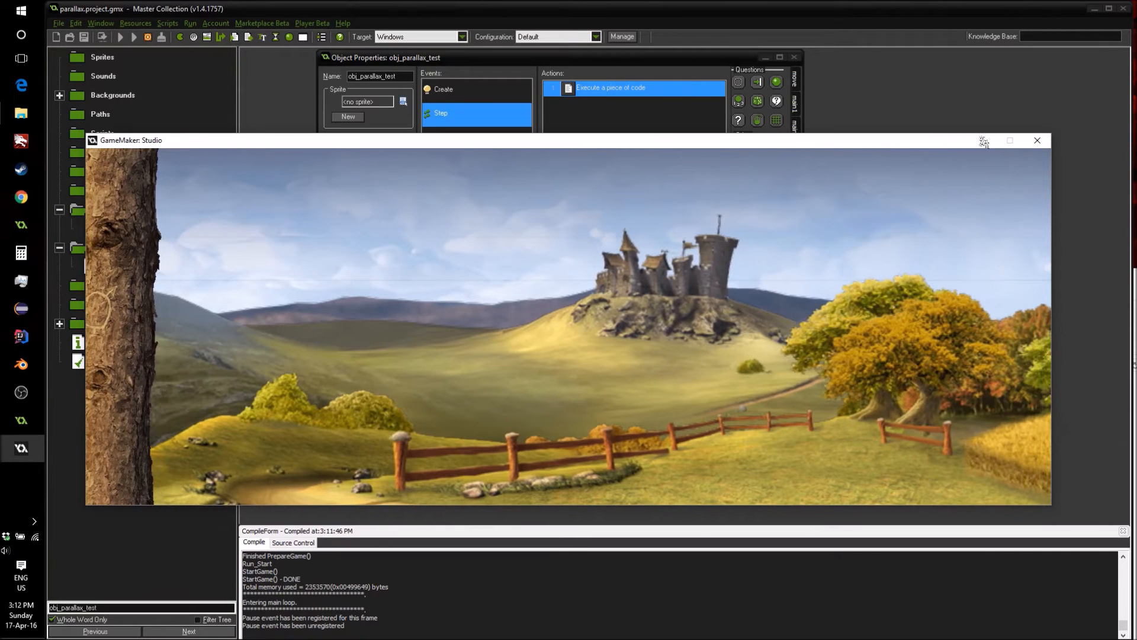
Close the test game and inspect the sky (bg_0) and hills (bg_1) images
left_click(1036, 140)
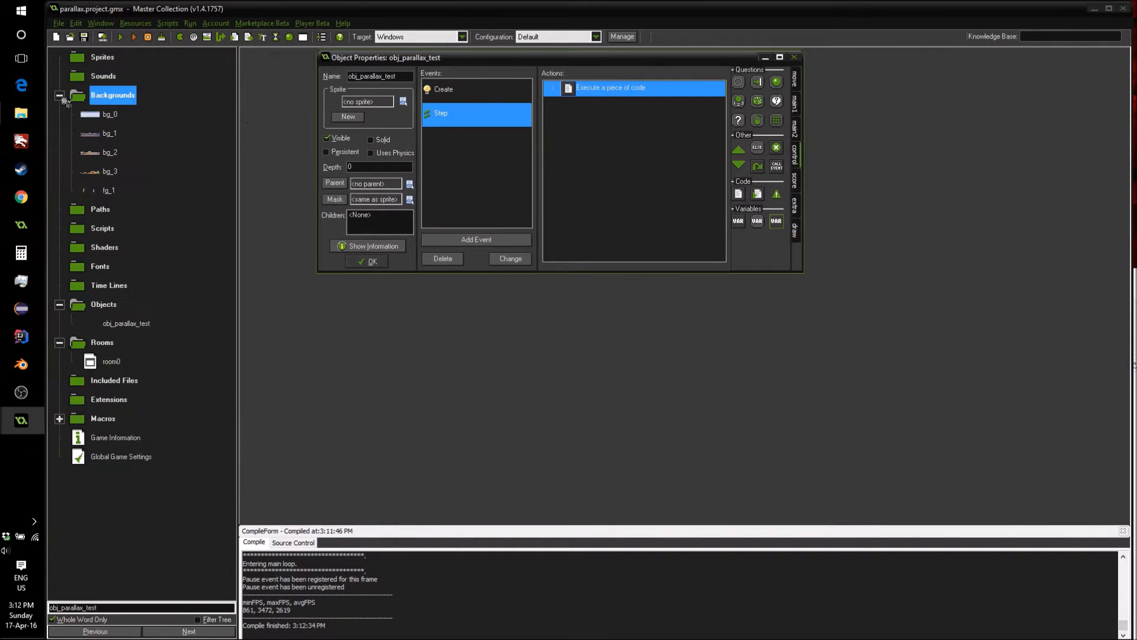
double_click(110, 113)
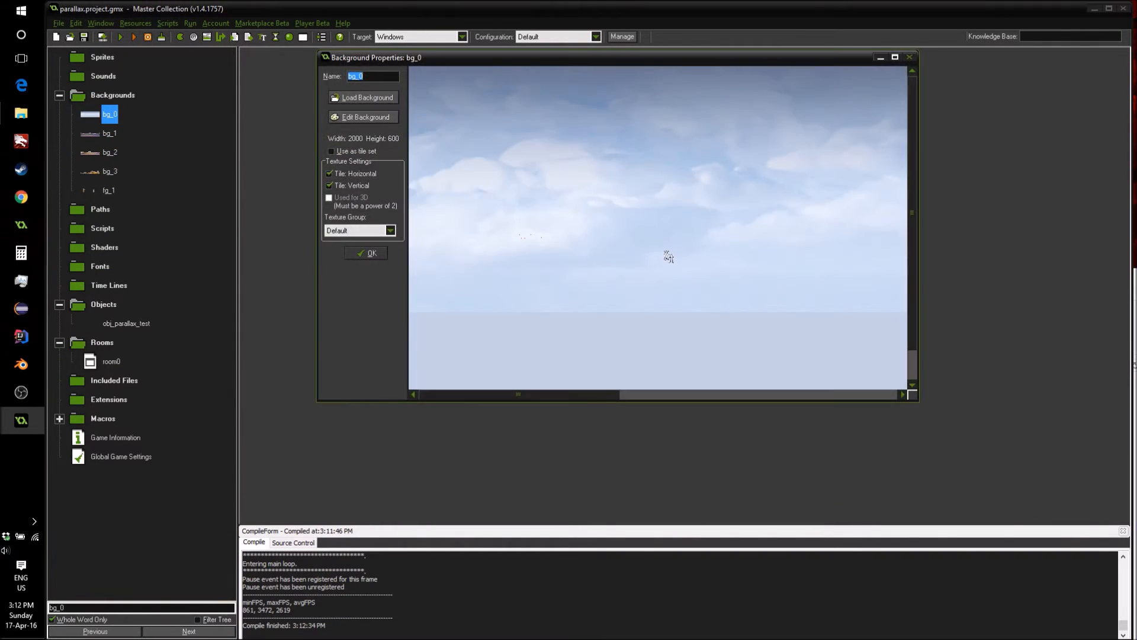
double_click(126, 323)
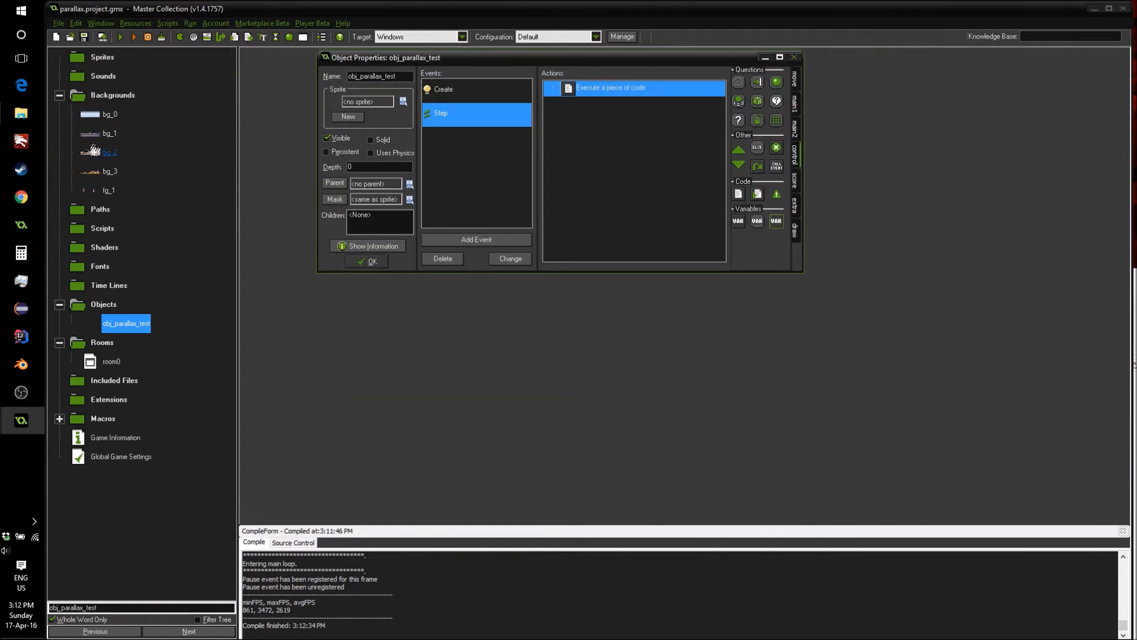
double_click(109, 133)
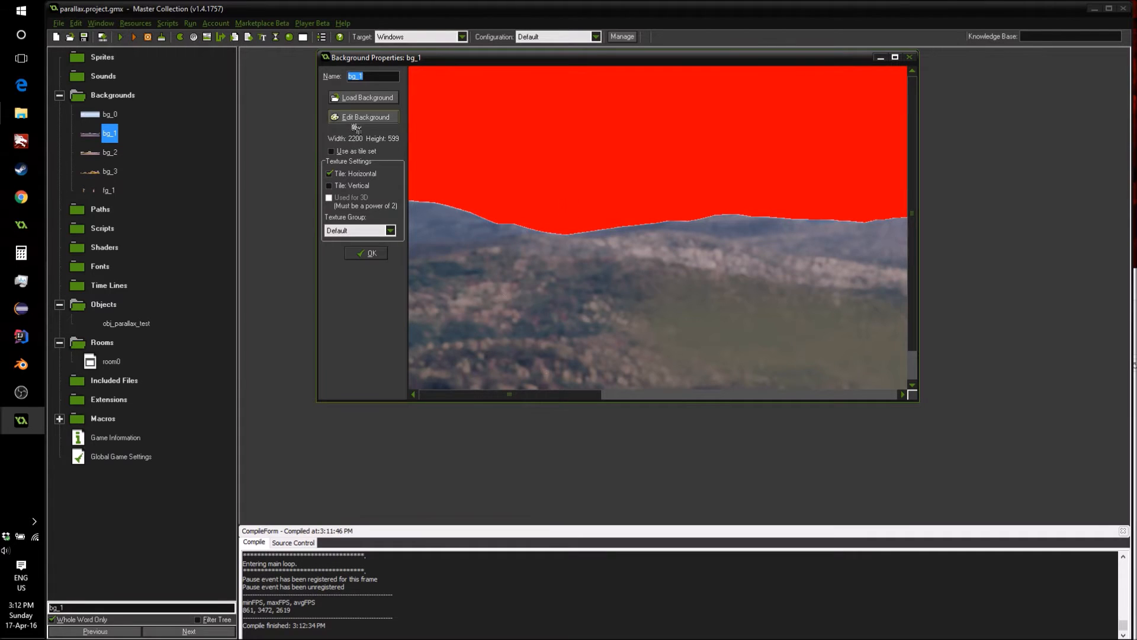
left_click(366, 117)
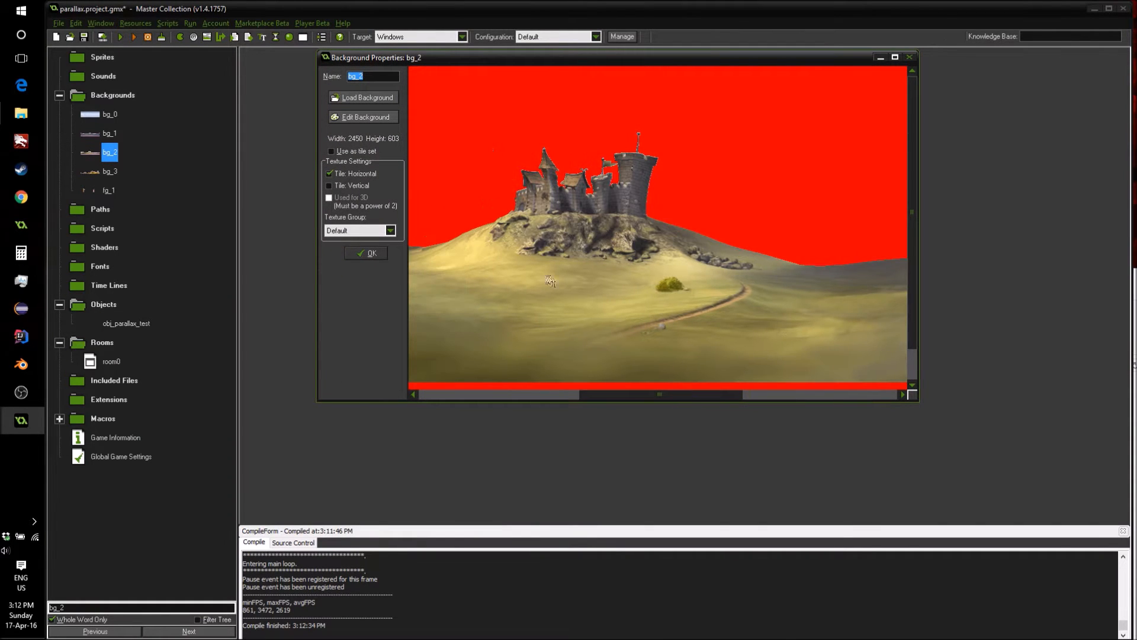
Inspect the castle (bg_2), trees (bg_3) and tree-trunk (fg_1) images, then close the editor
double_click(125, 322)
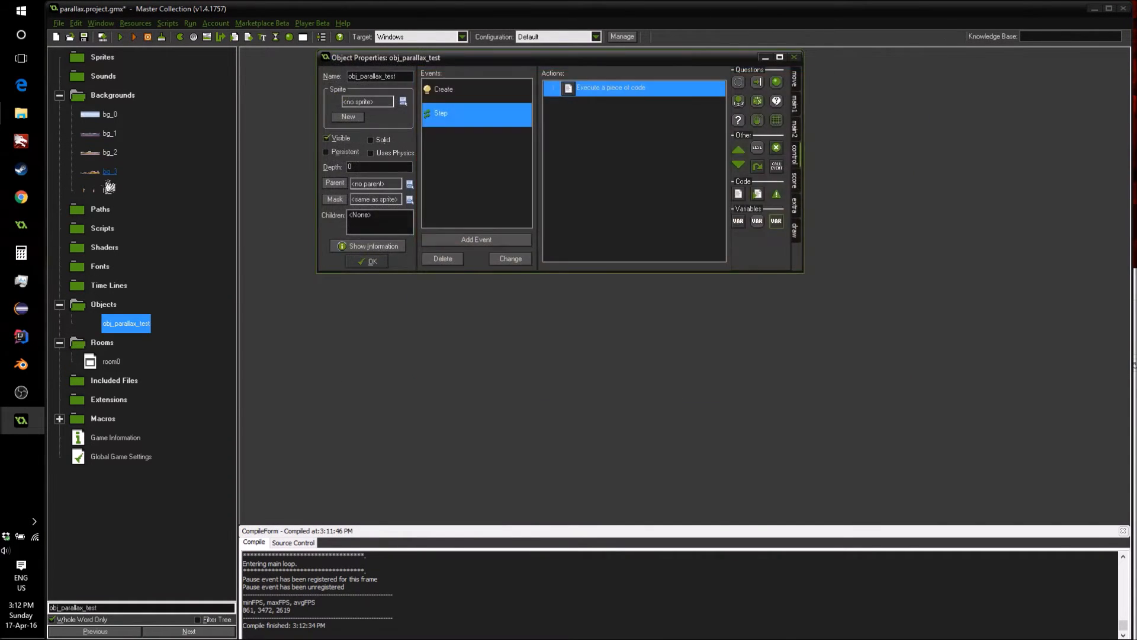
double_click(109, 170)
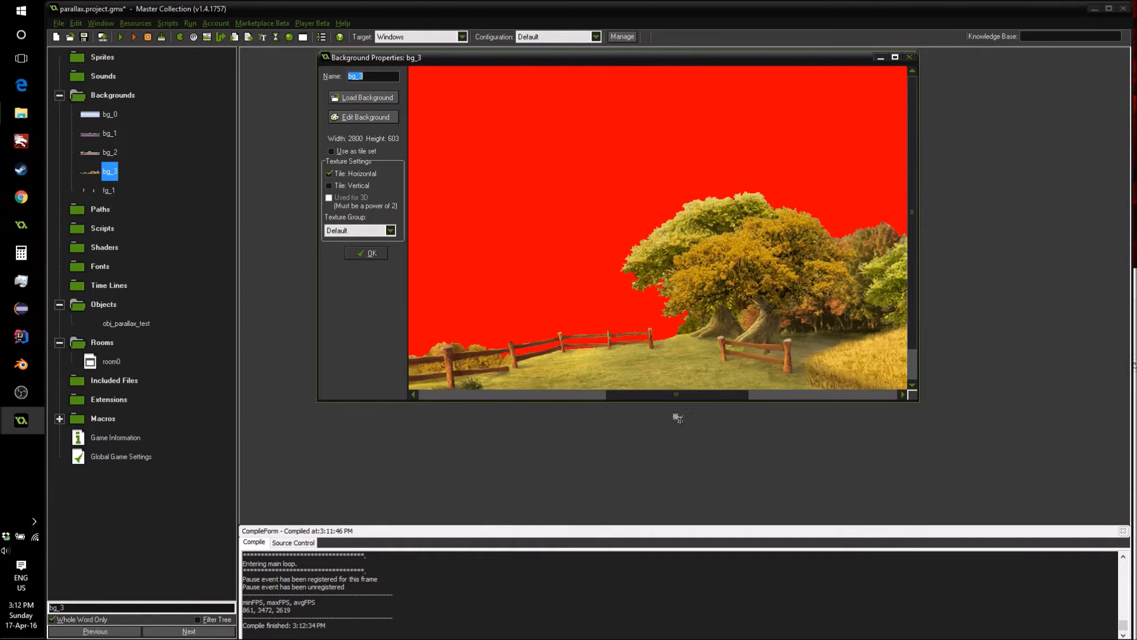
left_click(365, 117)
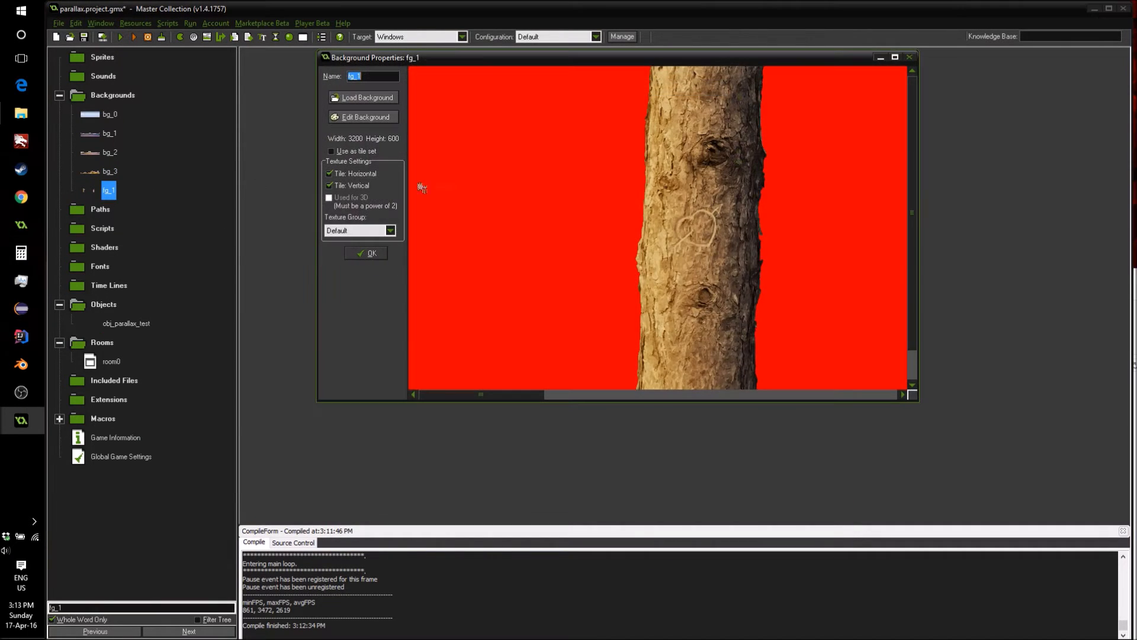
left_click(366, 117)
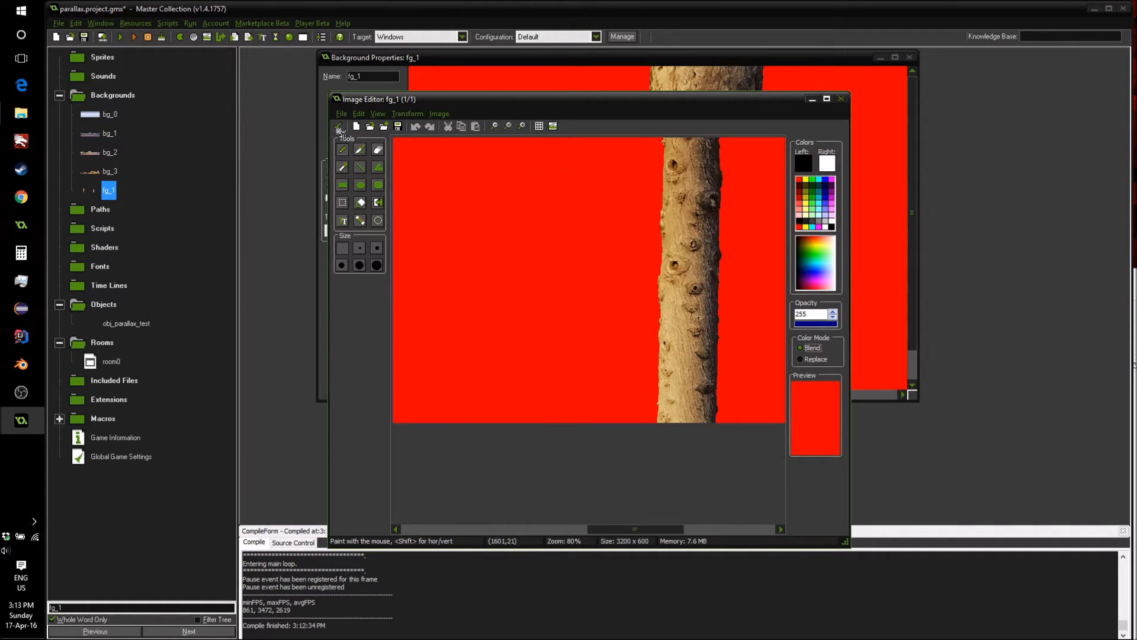
left_click(841, 98)
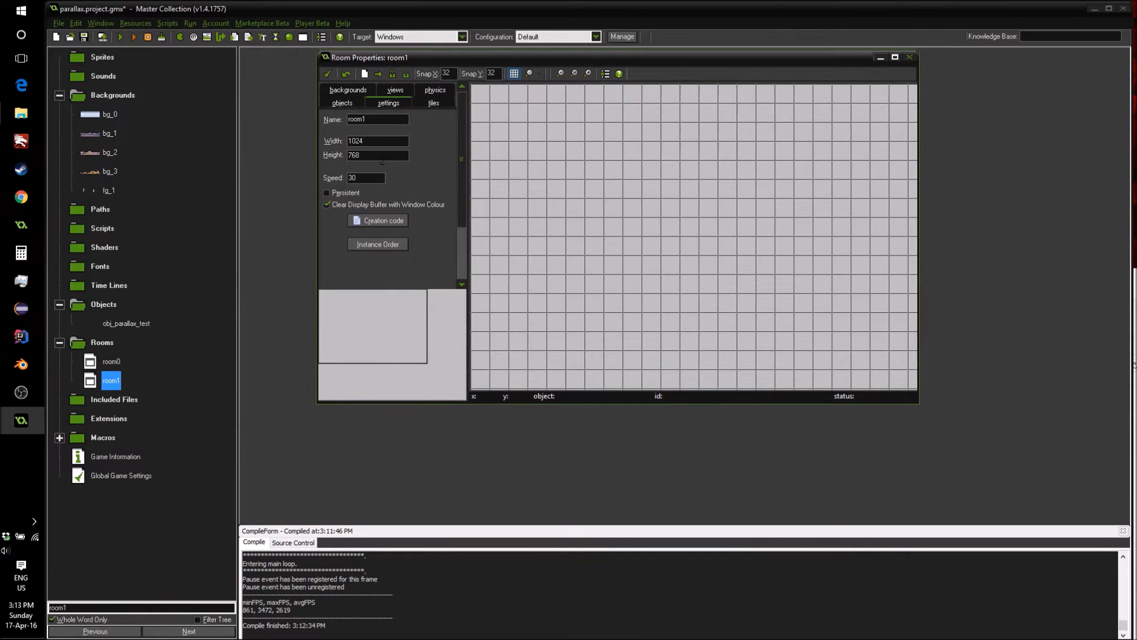
Make room1 600 tall, enable views and view 0 visible at start, both heights 600
type("600")
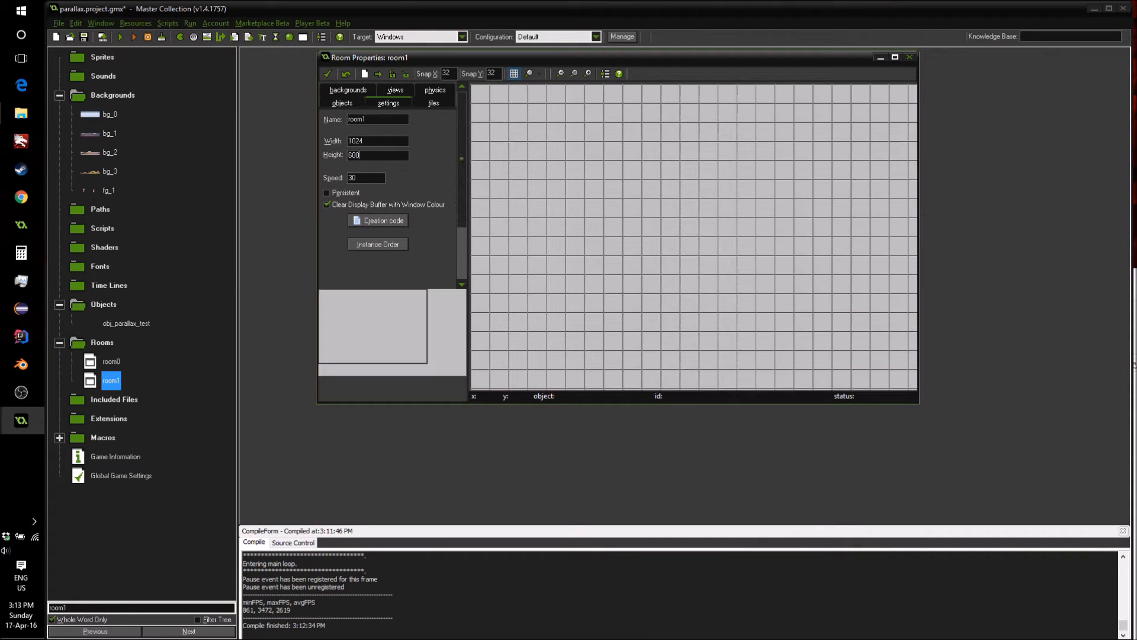
left_click(395, 90)
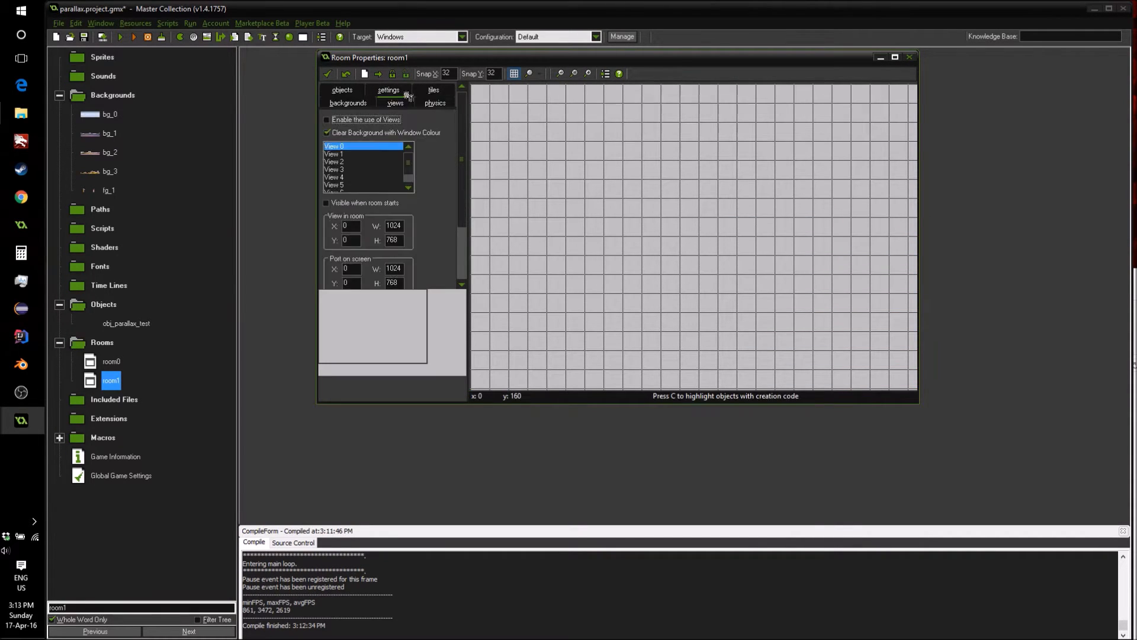
left_click_drag(370, 57, 222, 48)
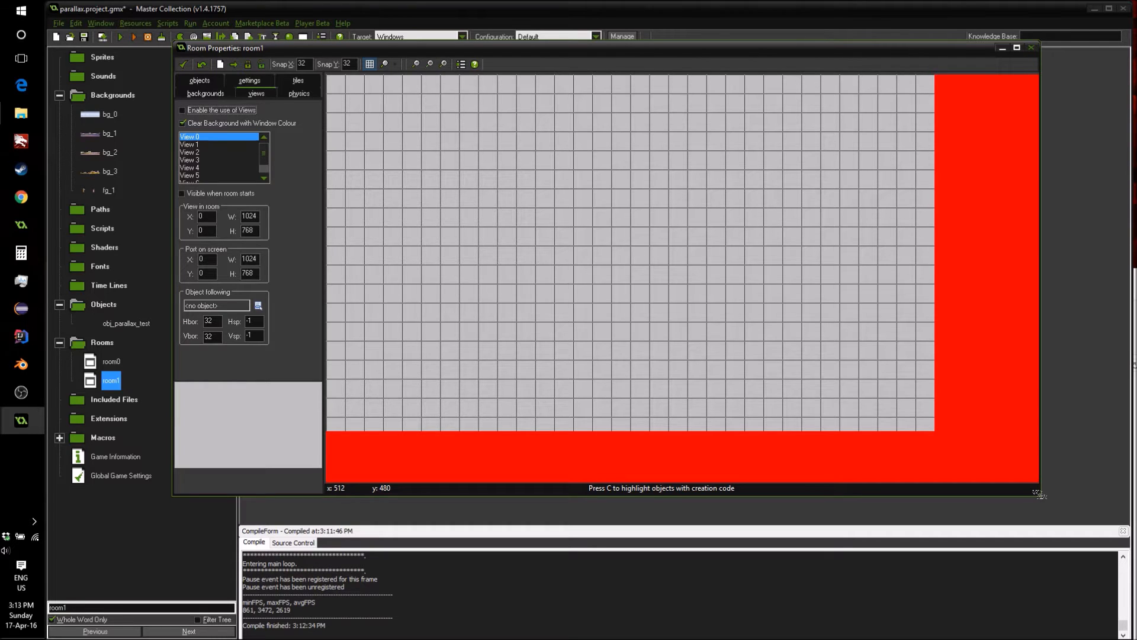
mouse_move(1069, 98)
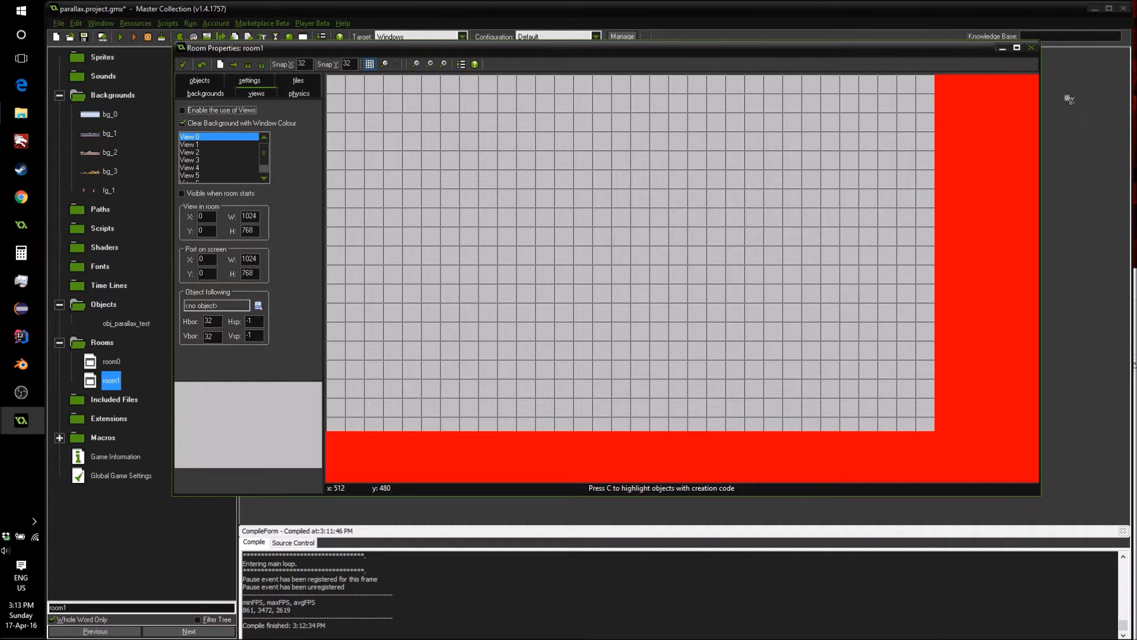
left_click(183, 109)
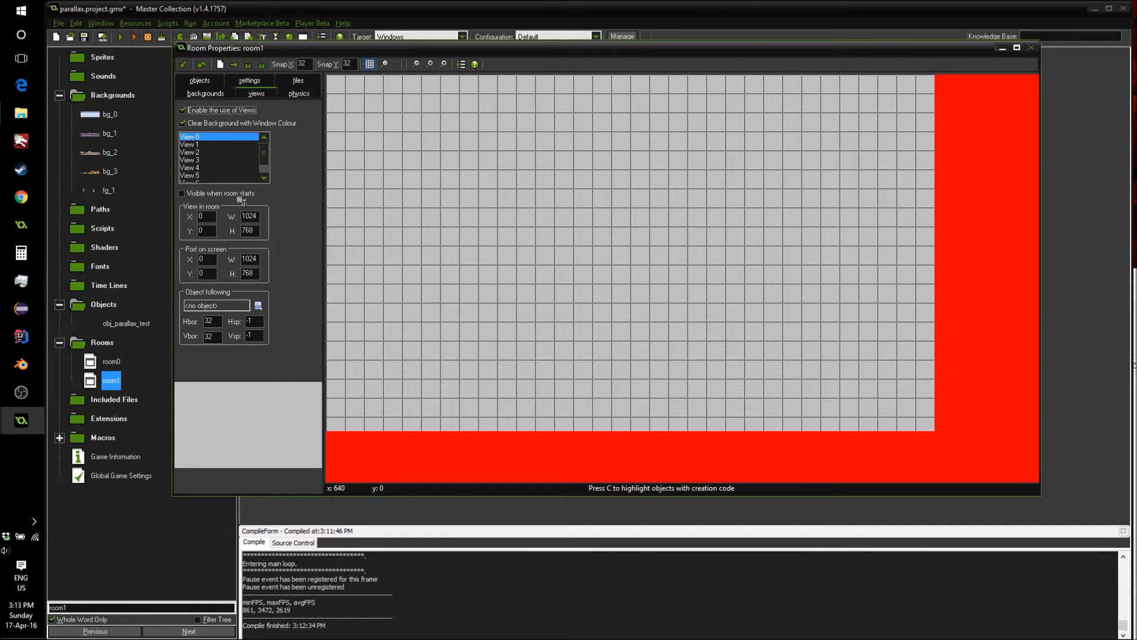
left_click(183, 193)
type("600")
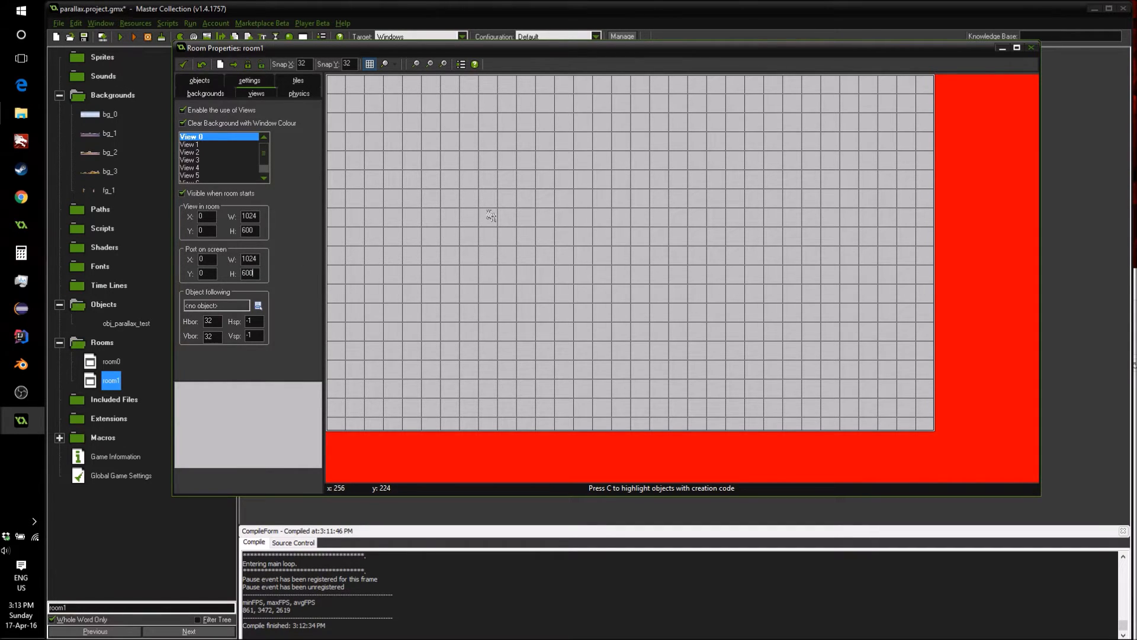
mouse_move(490, 183)
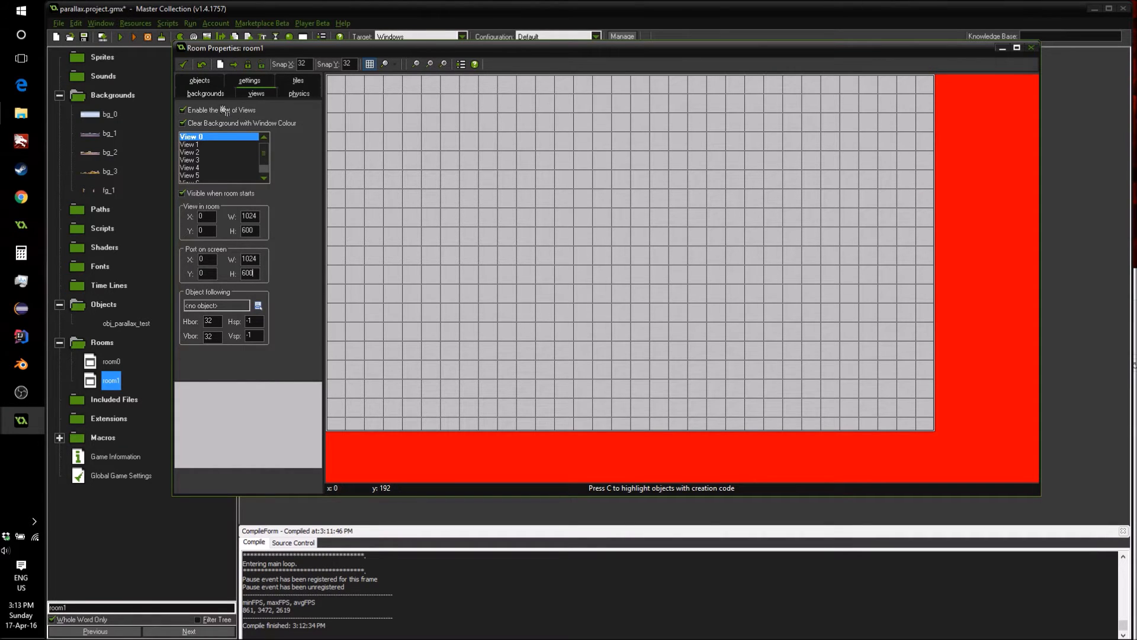
left_click(205, 93)
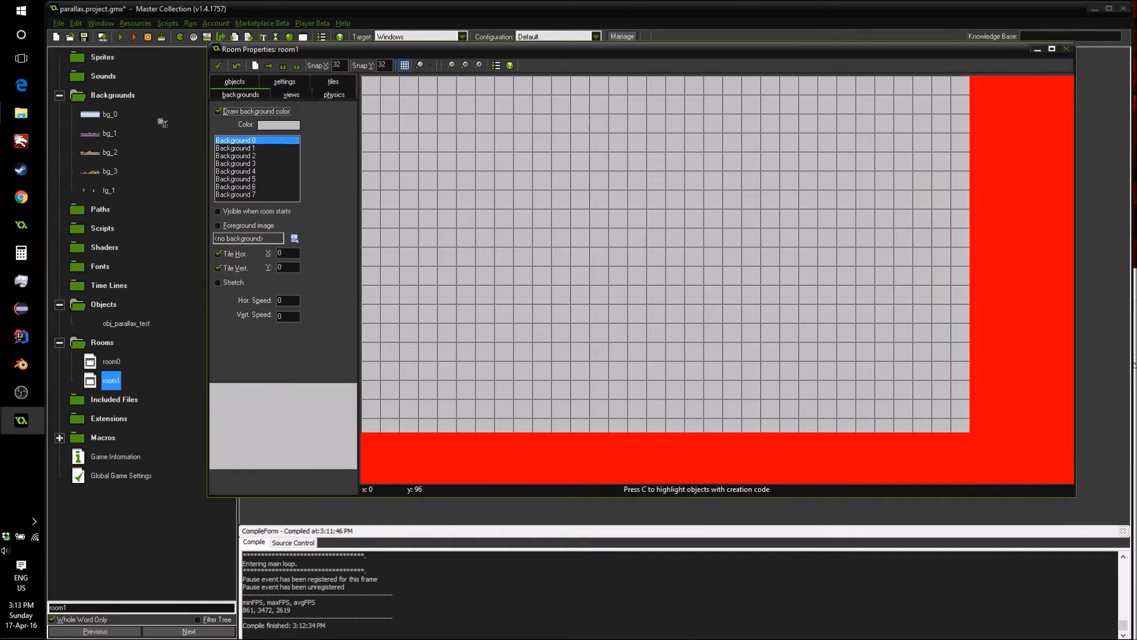
Assign sky bg_0, hills bg_1 and castle bg_2 to Background layers 0–2
left_click(292, 238)
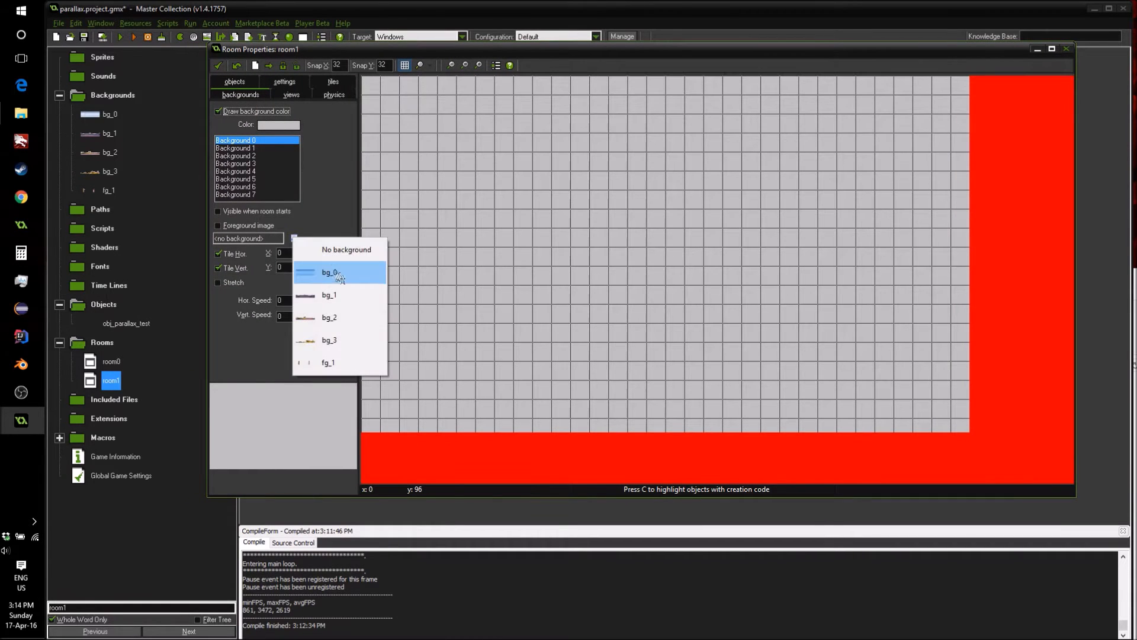
left_click(328, 273)
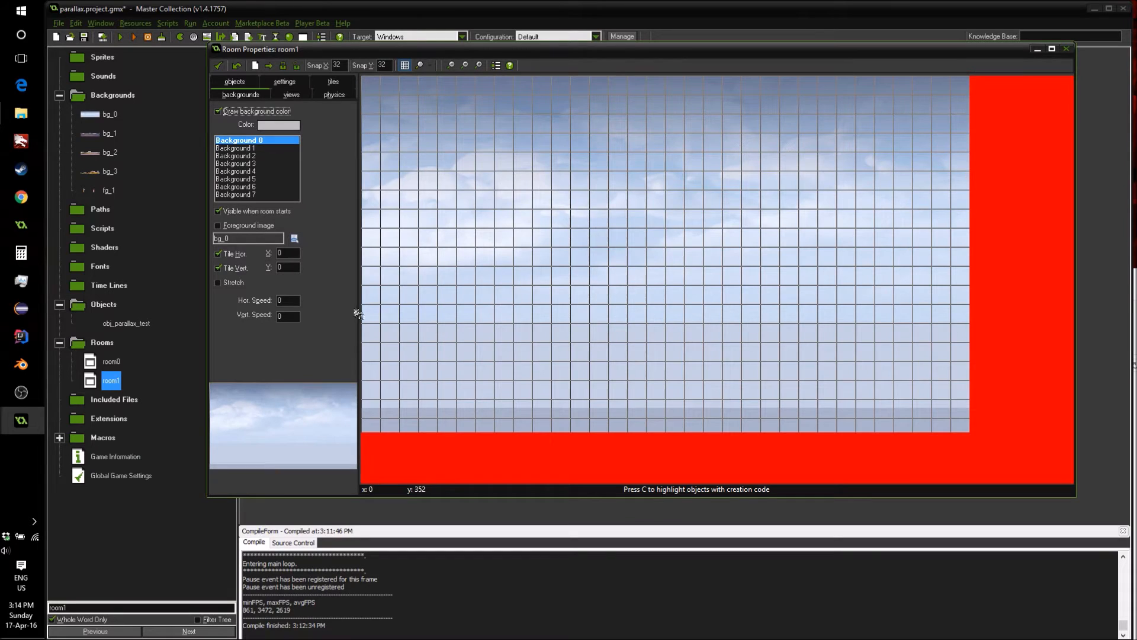
left_click(235, 148)
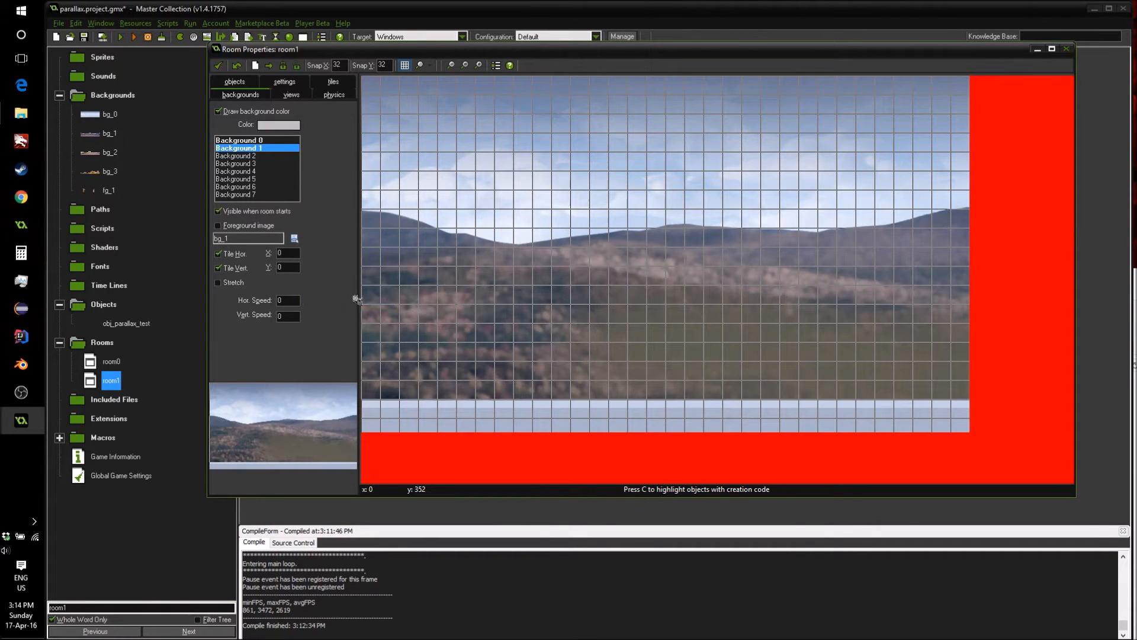
mouse_move(877, 310)
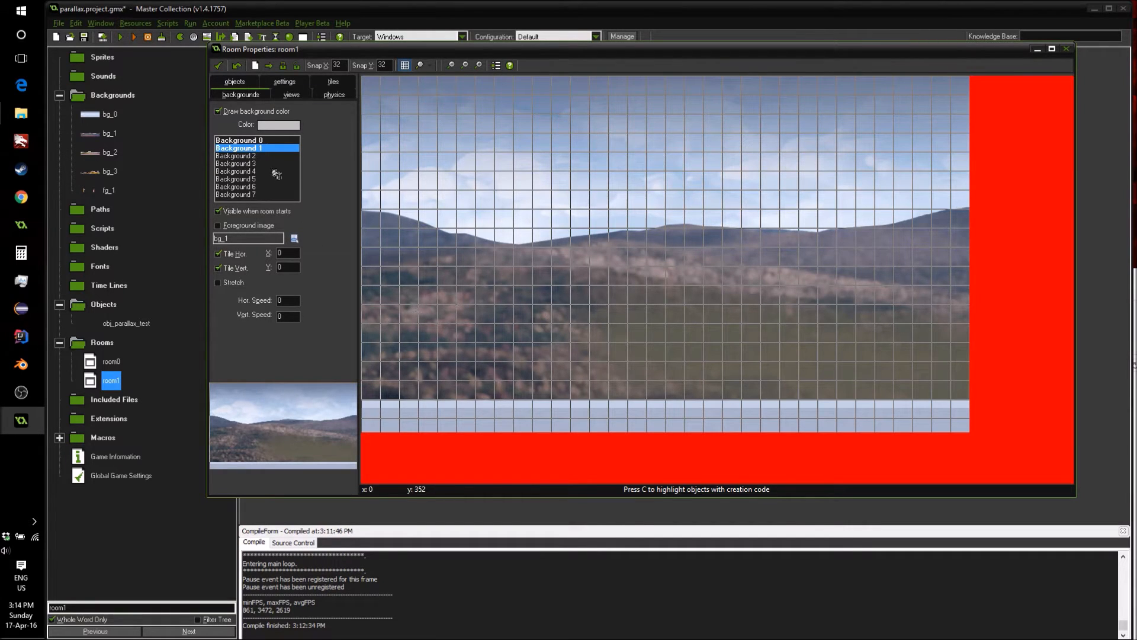
left_click(236, 157)
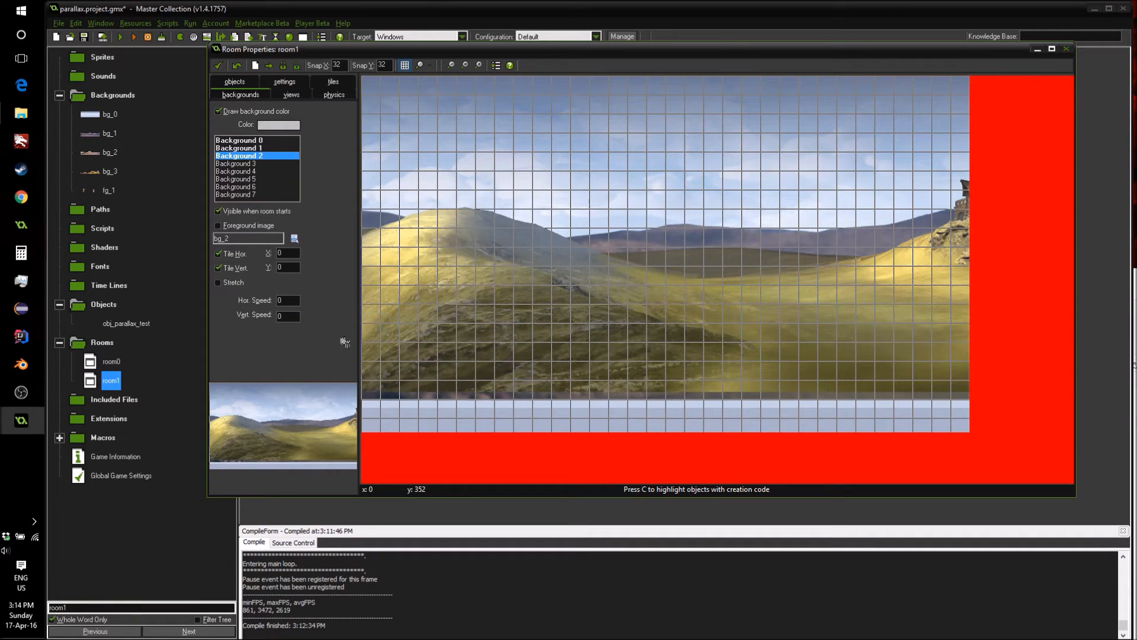
Assign trees bg_3 to Background 3 and tree-trunk fg_1 to Background 4 as a foreground
left_click(239, 164)
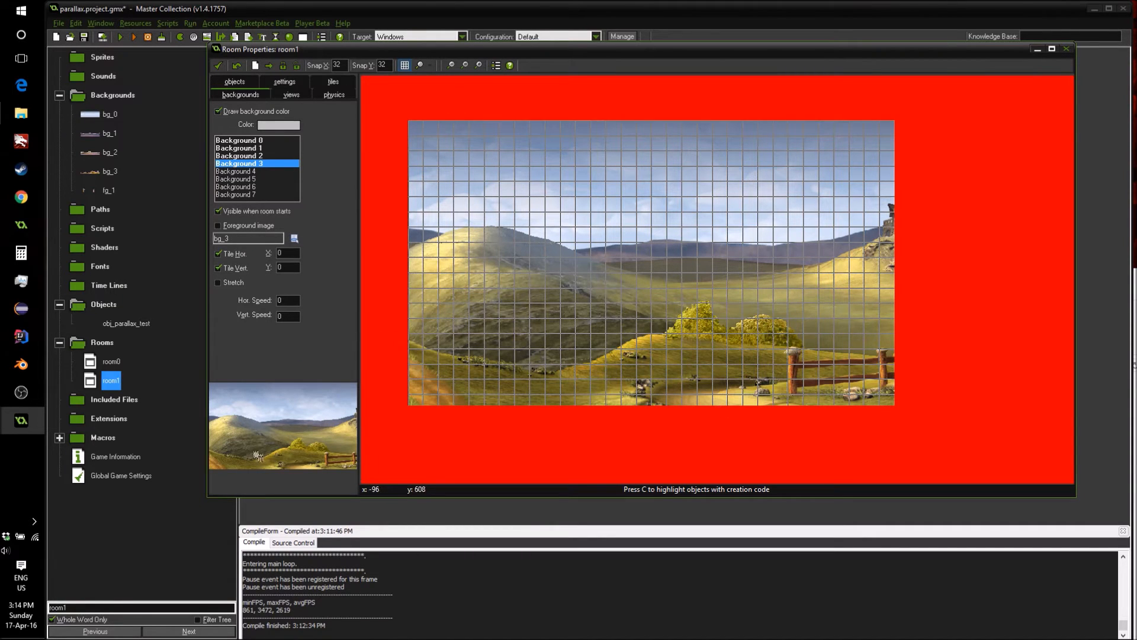
left_click(239, 171)
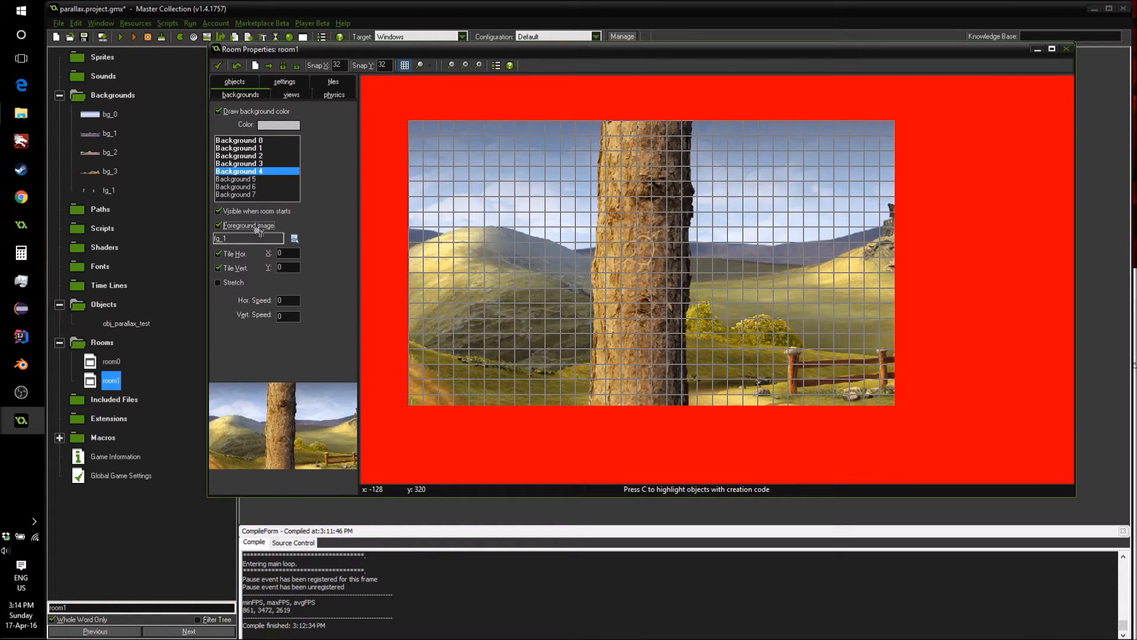
left_click(238, 140)
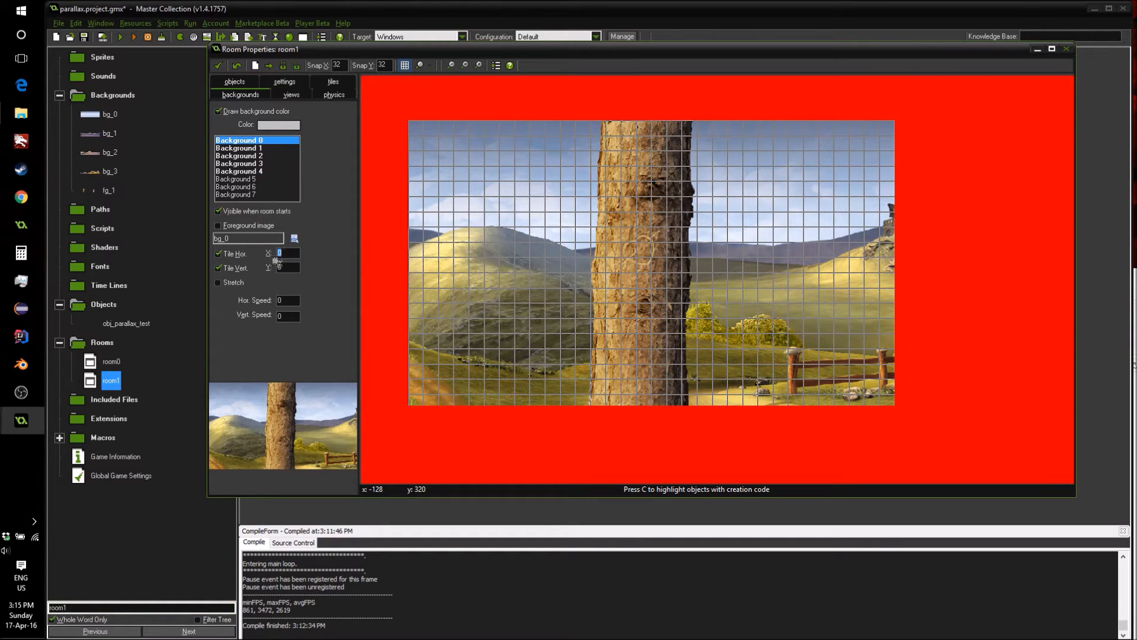
Give the tree-trunk Background 4 layer a horizontal offset of 100
left_click(238, 171)
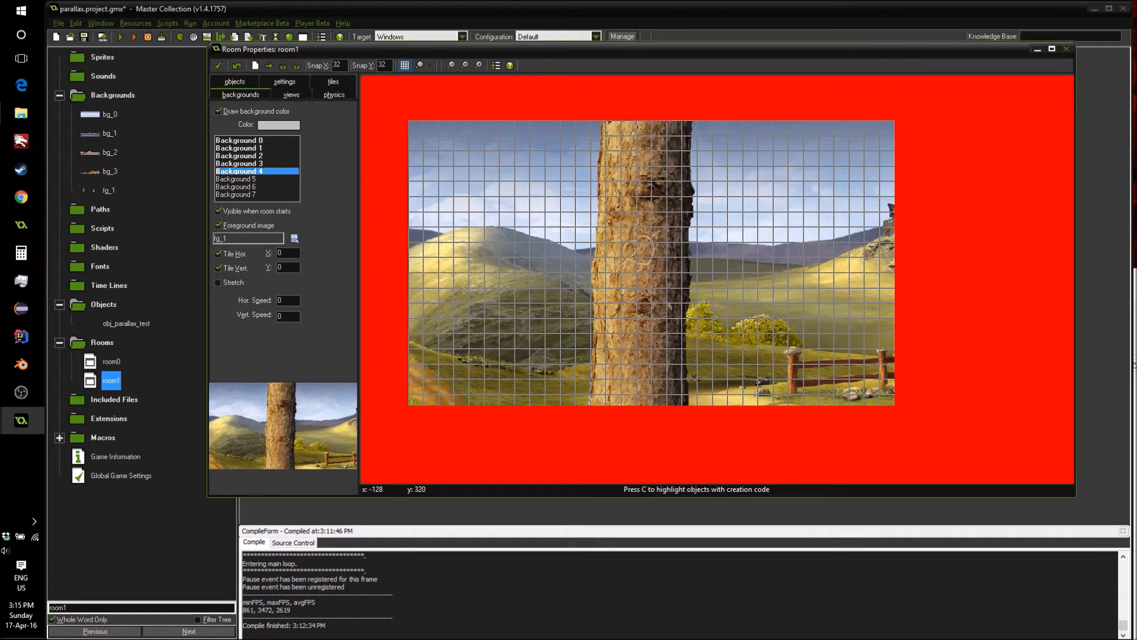
left_click(287, 252)
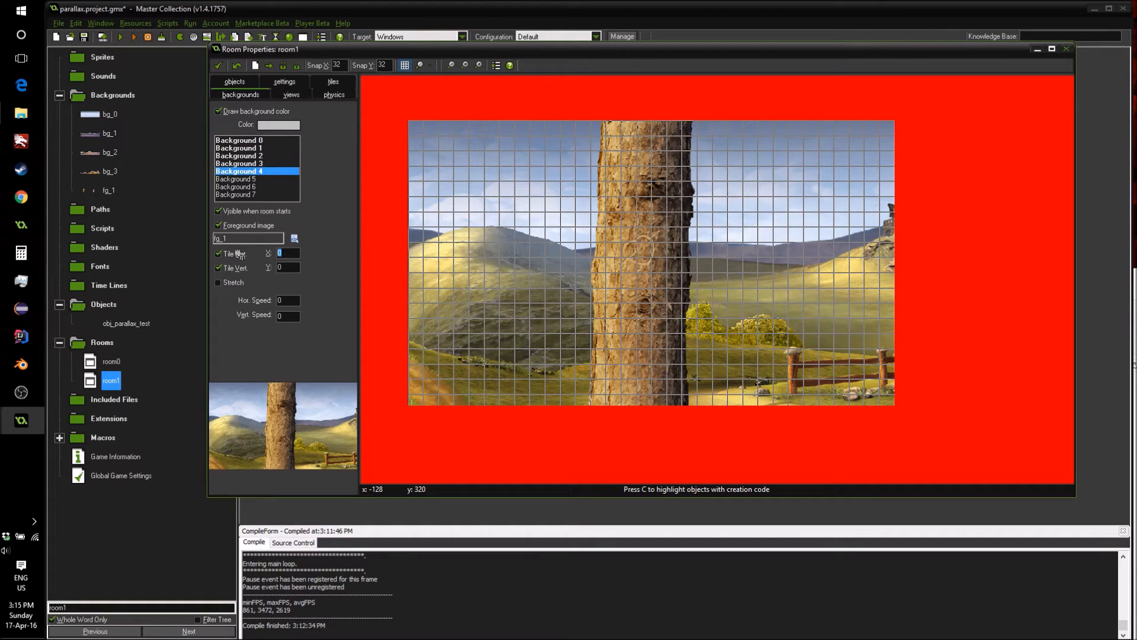
type("100")
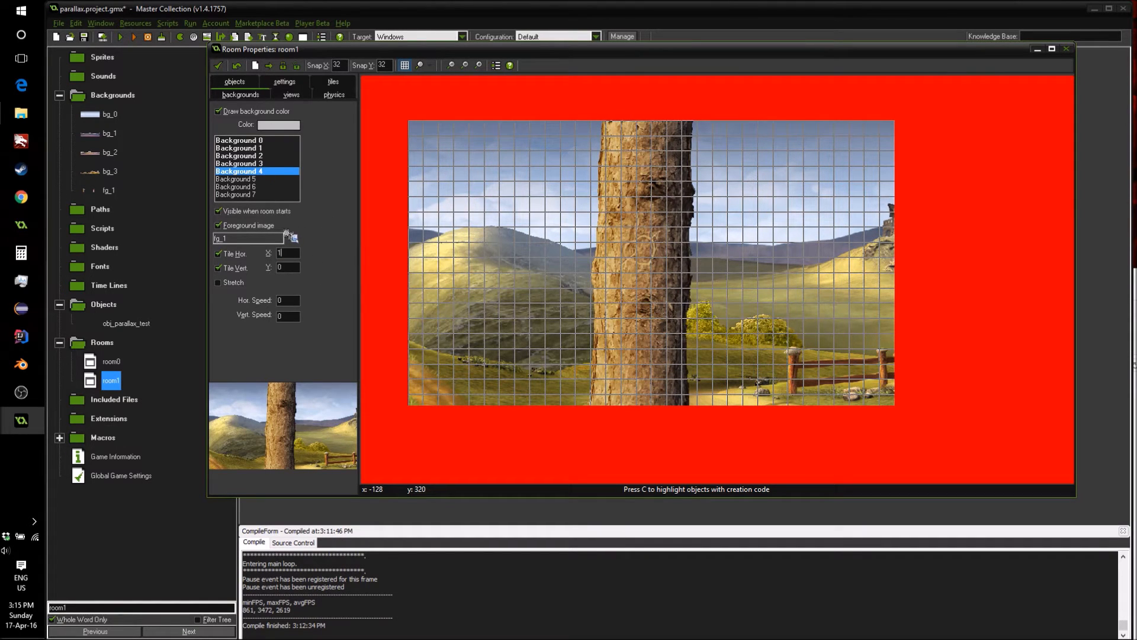
left_click(238, 140)
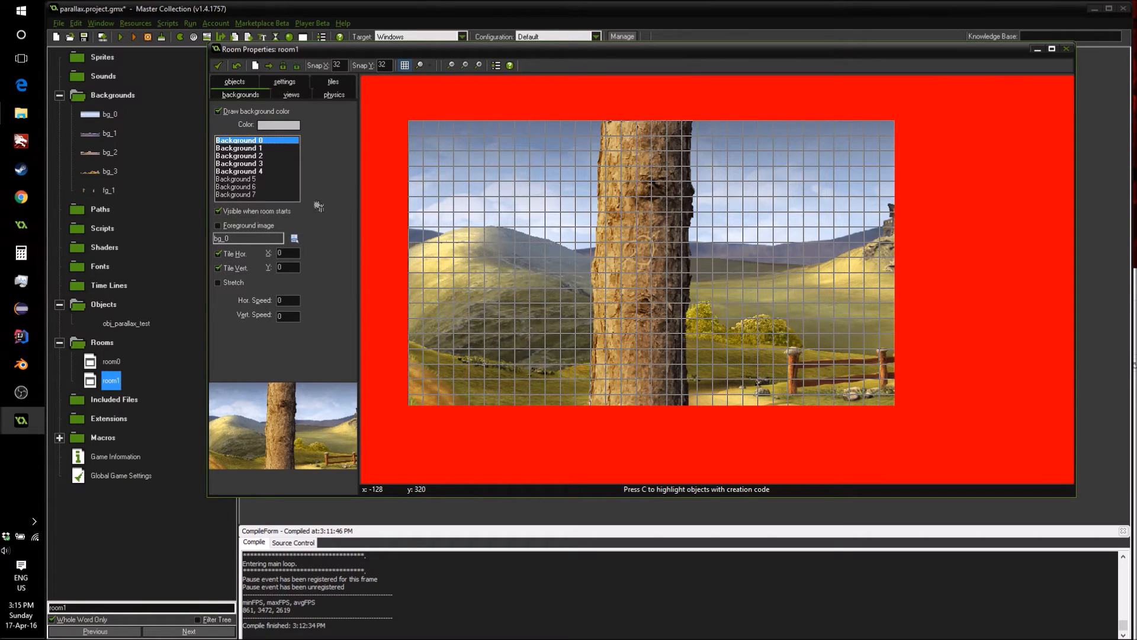
Set layer X offsets, giving Background 2 an offset of 30
type("100")
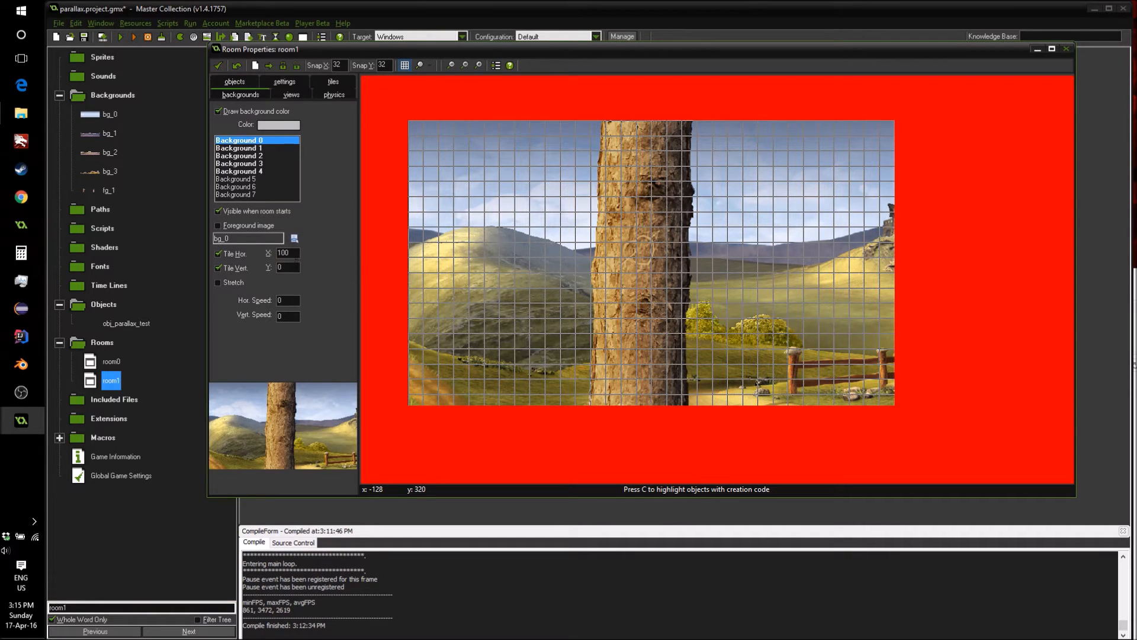
left_click(239, 148)
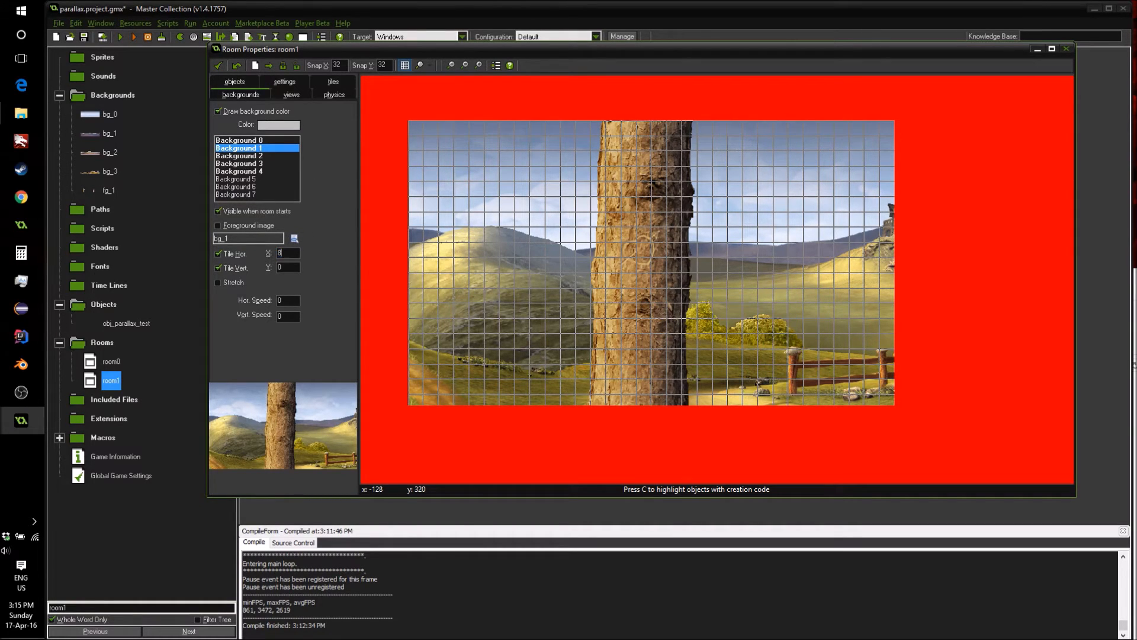
left_click(238, 155)
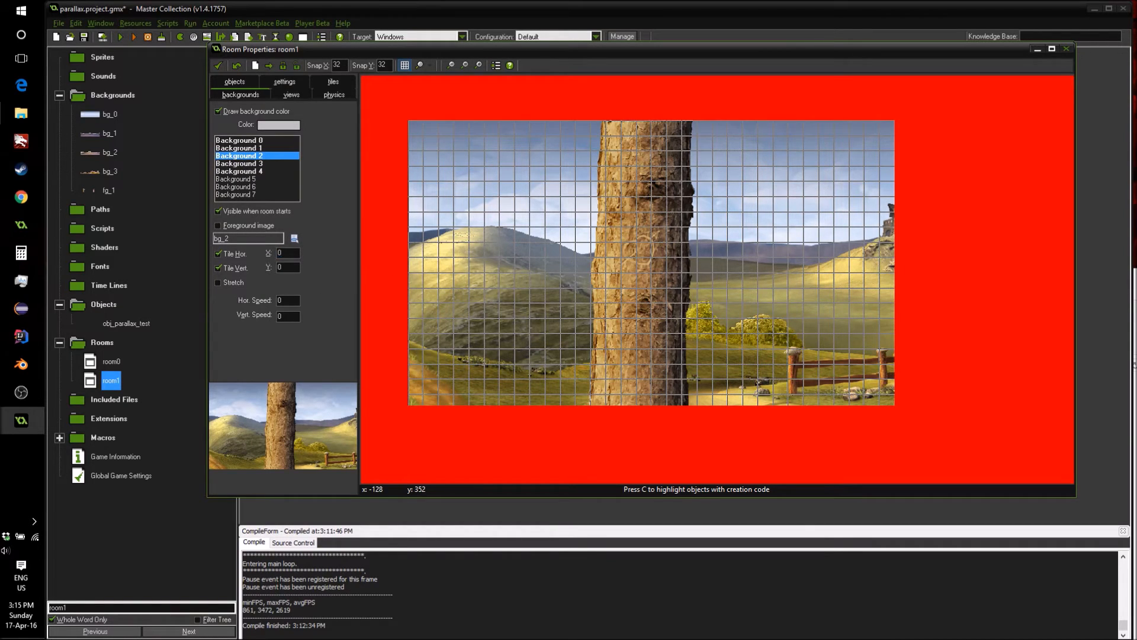
type("30")
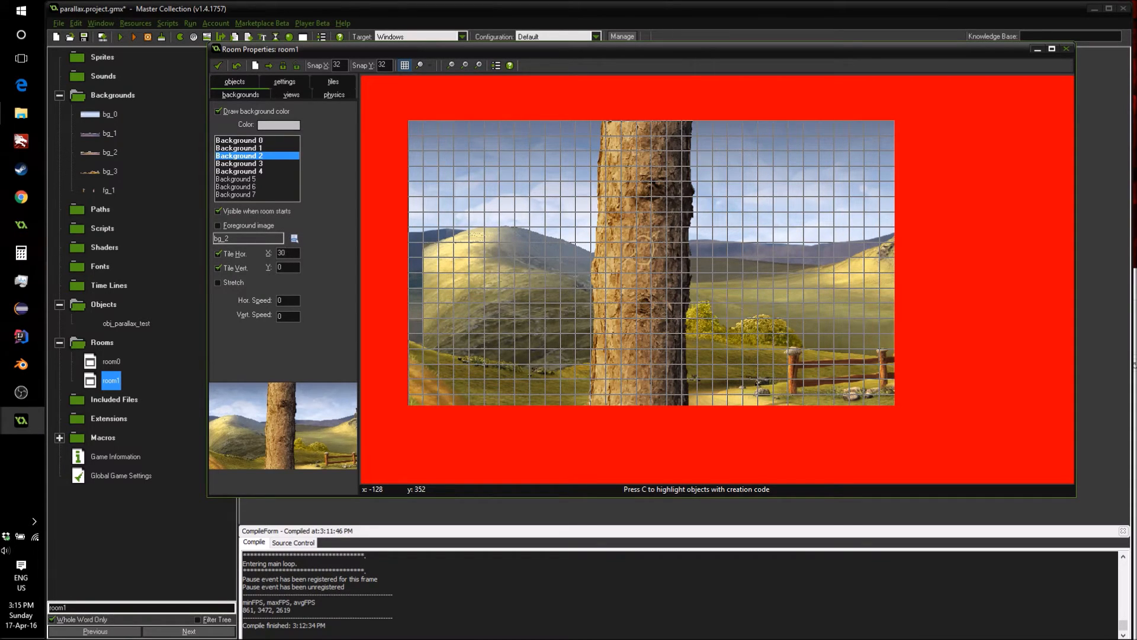
left_click(287, 253)
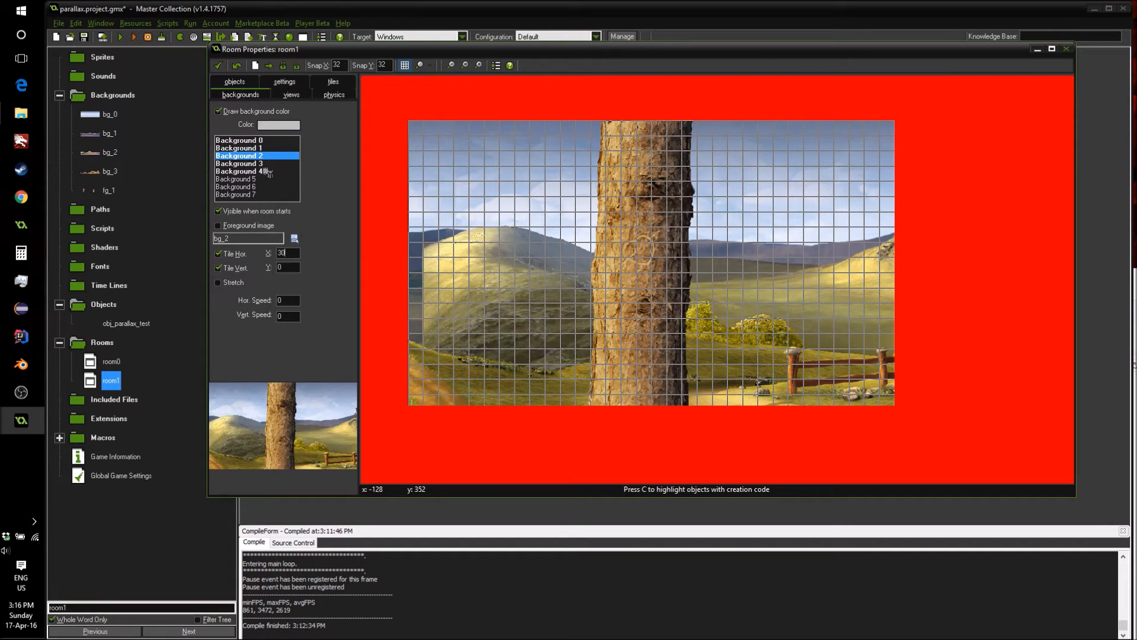
Check Background 3 and shift the tree foreground Background 4 left to -70
left_click(238, 164)
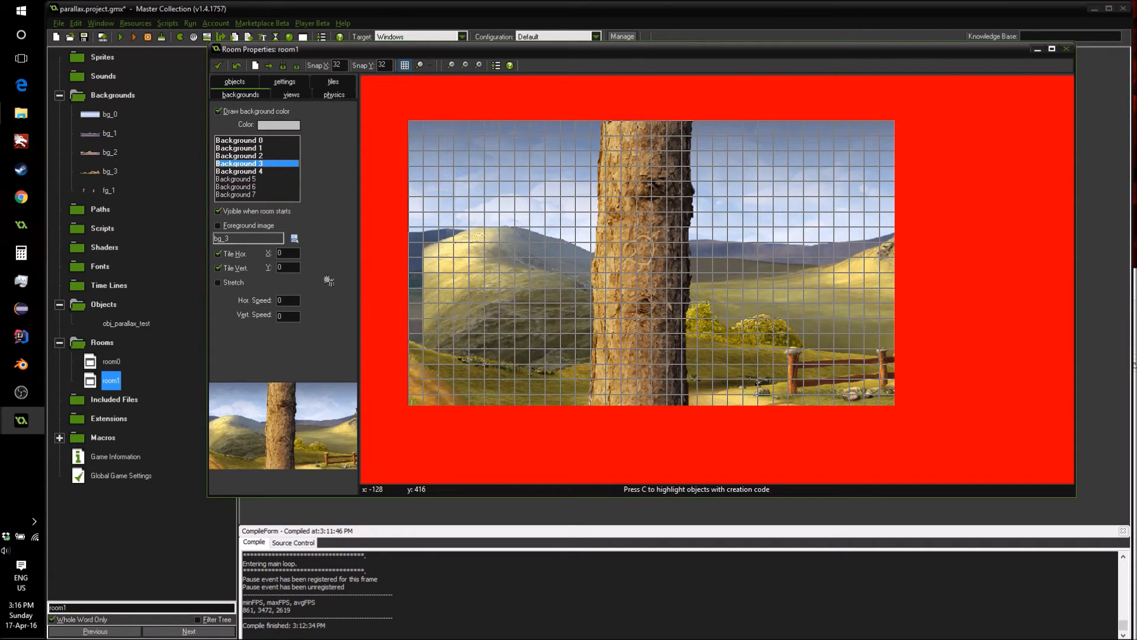
left_click(238, 170)
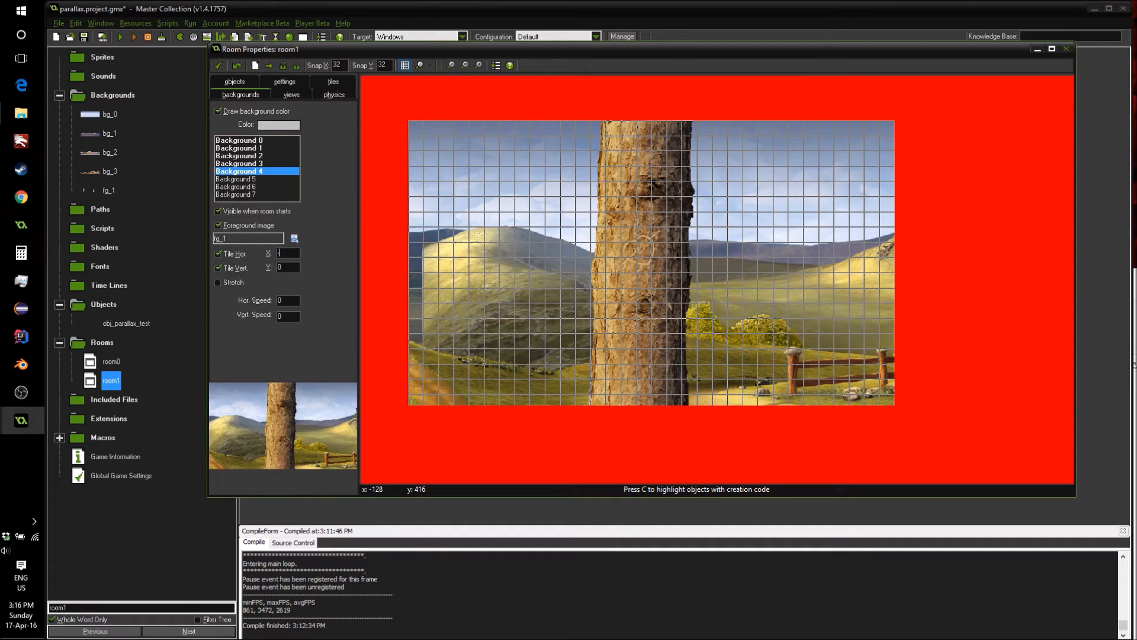
type("-100")
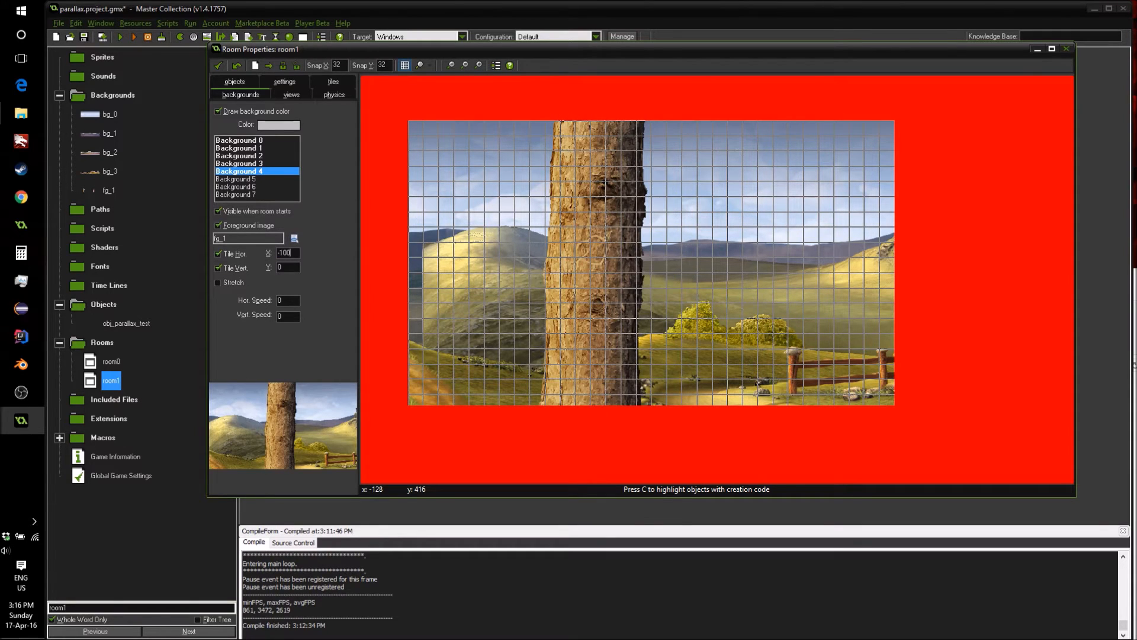
type("-70")
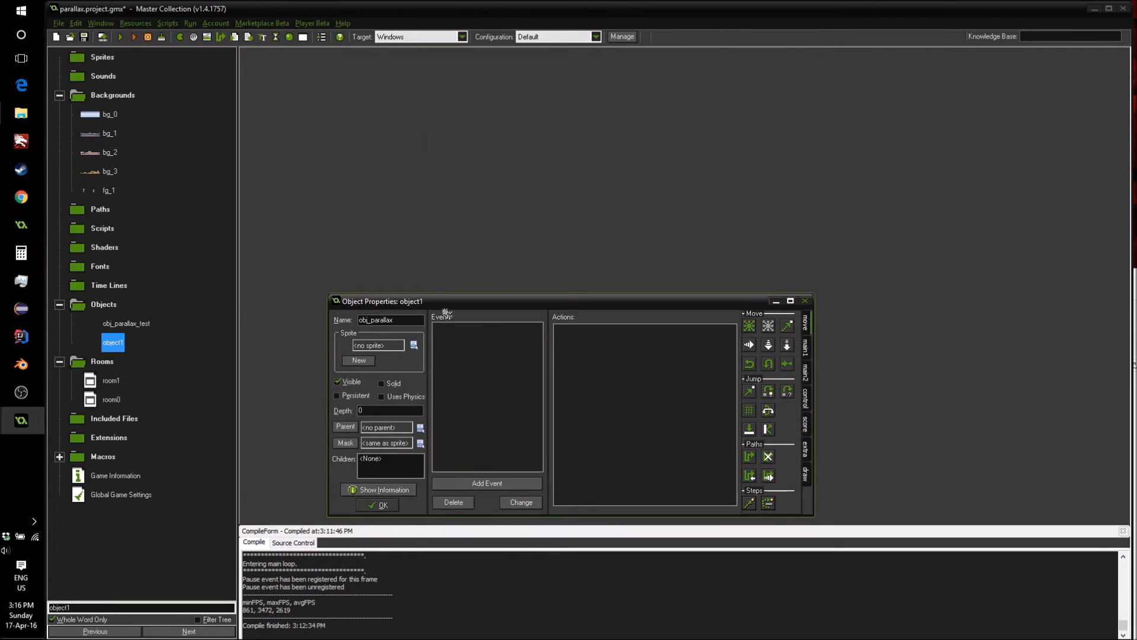
Add a Create event to obj_parallax and open its Execute Code editor
left_click(487, 484)
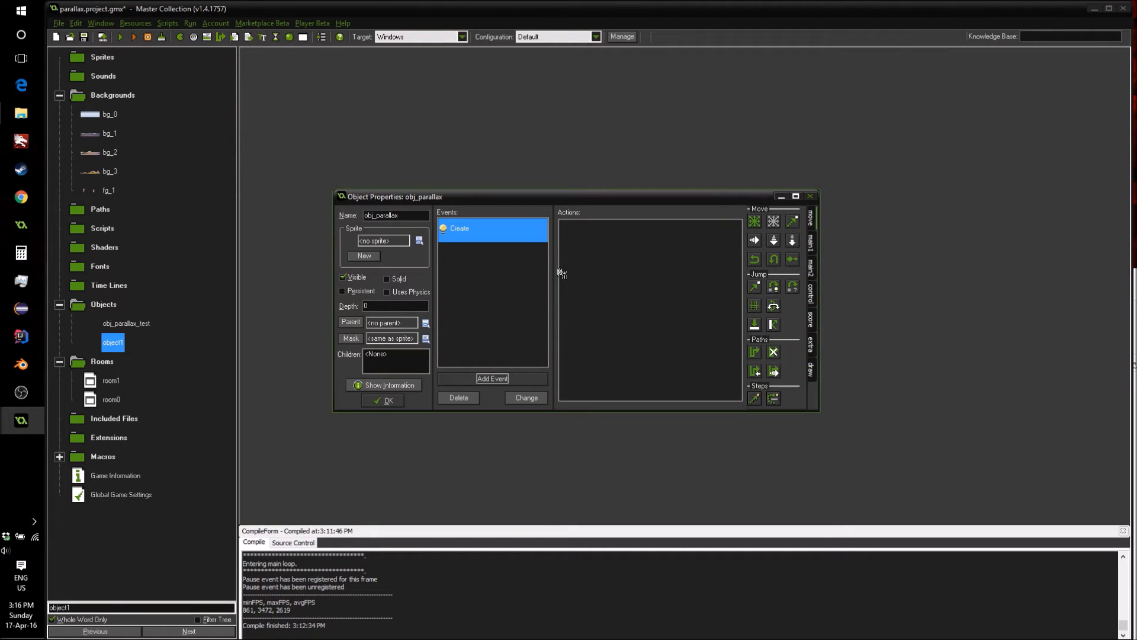
mouse_move(822, 292)
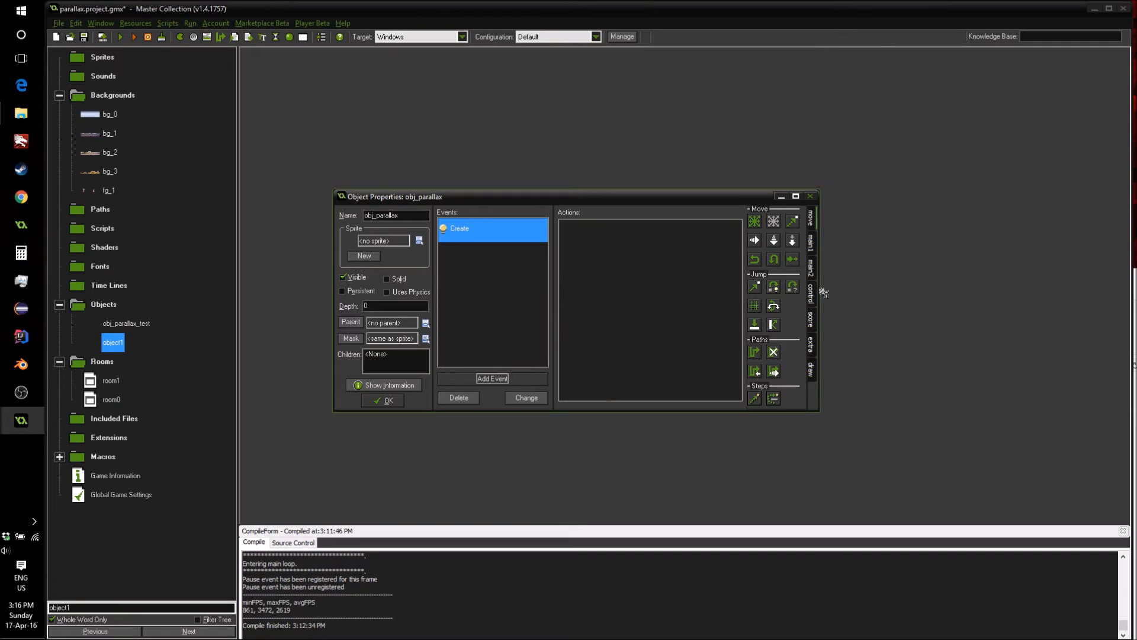
double_click(459, 227)
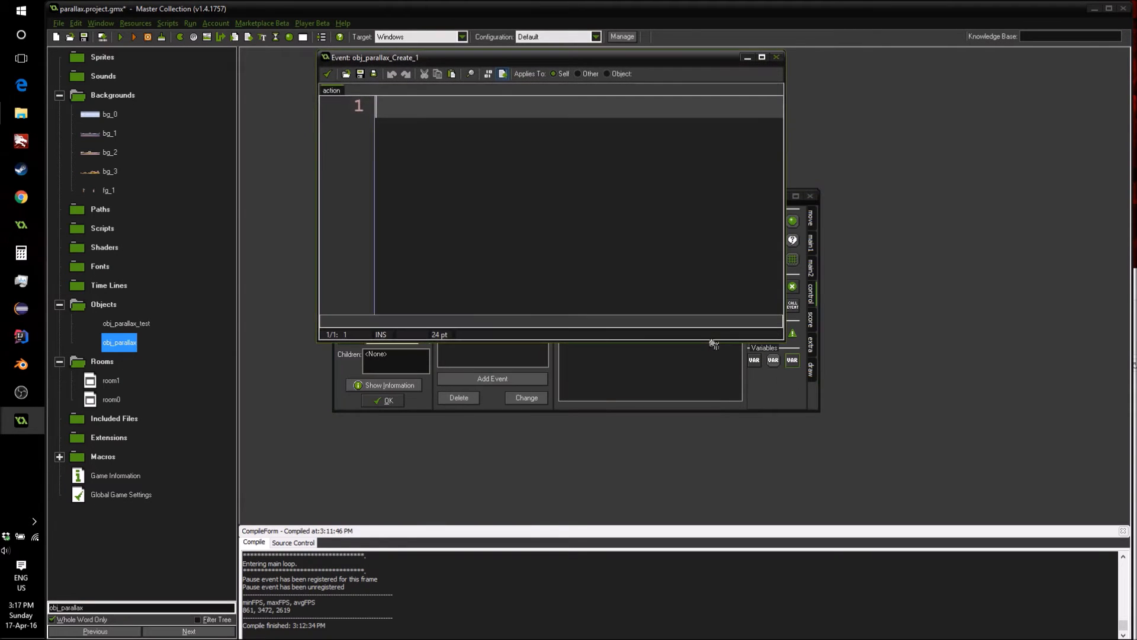
Write a for loop over i while background_visible[i] is true
type("f")
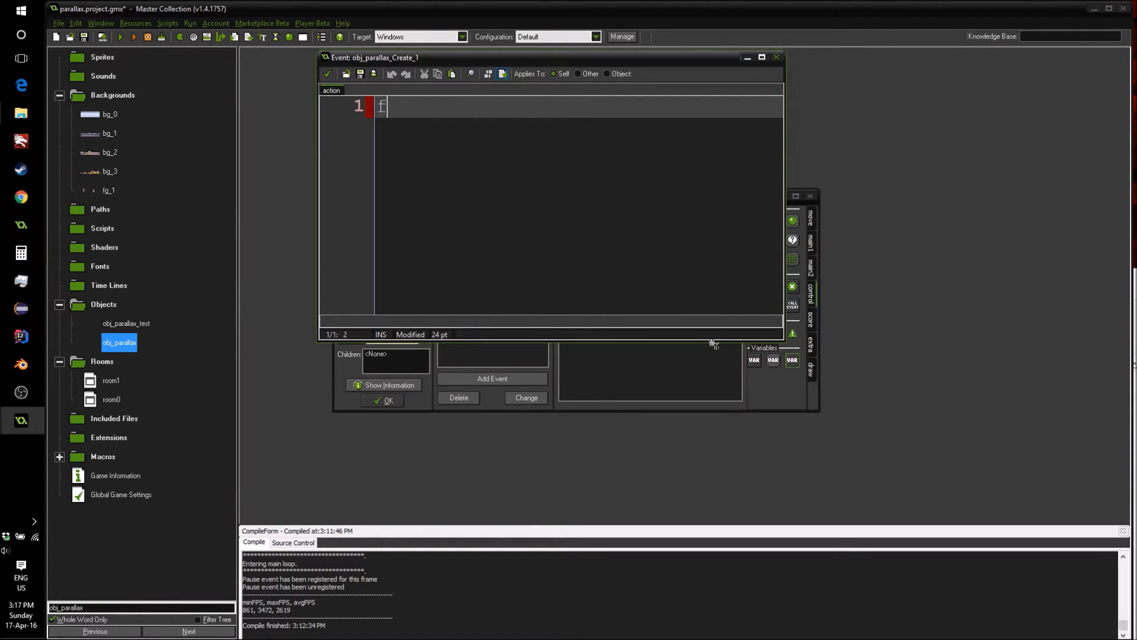
type("for (")
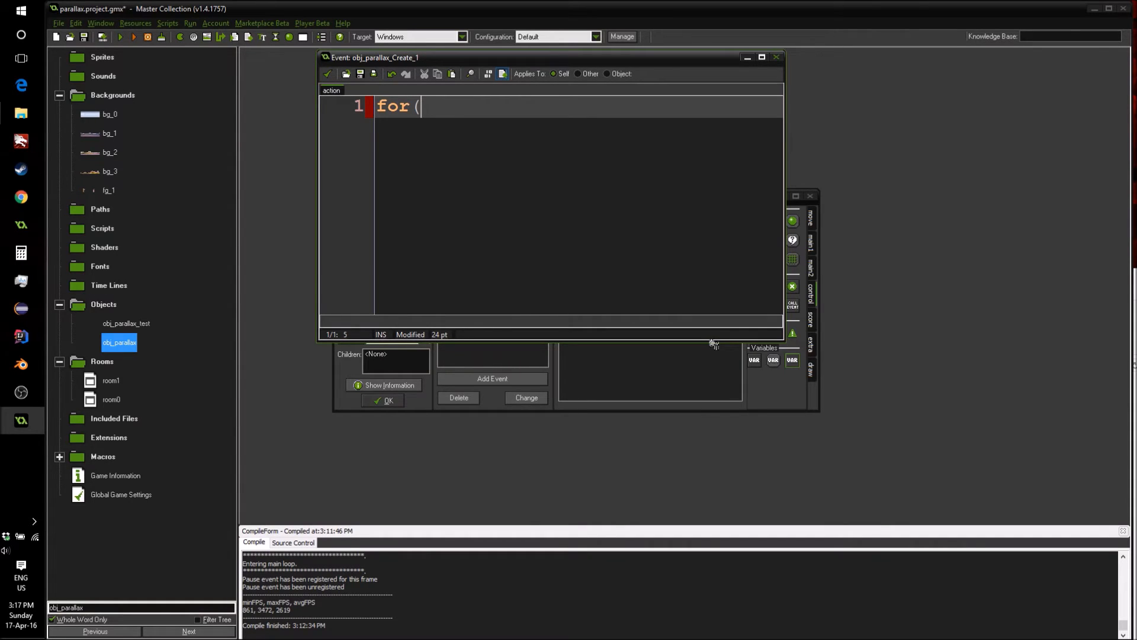
type("var")
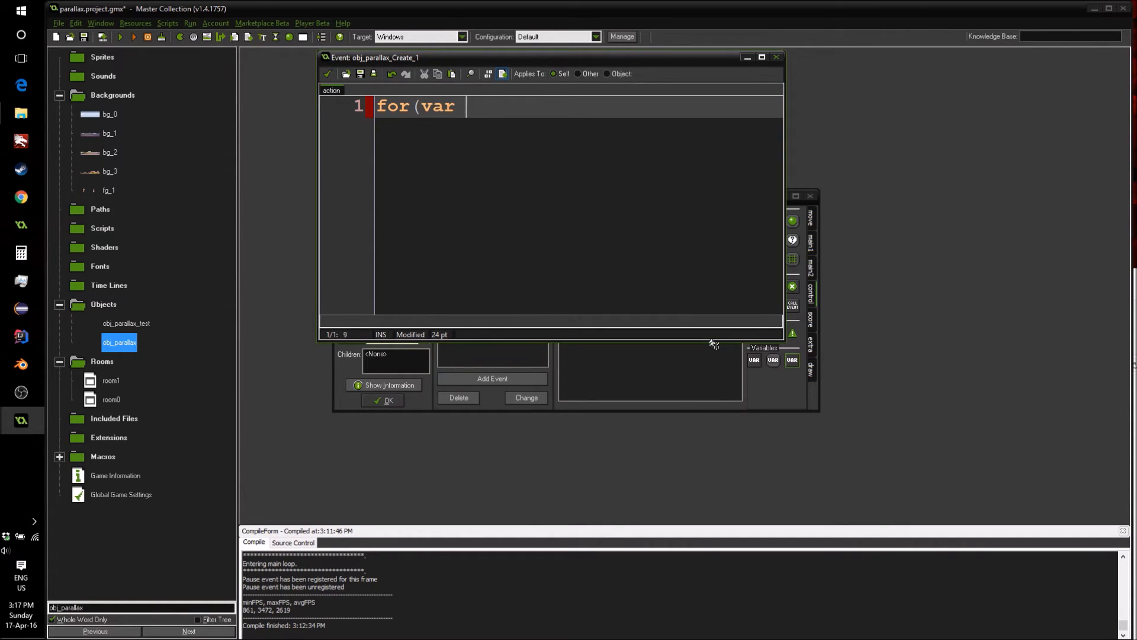
type("i = 0")
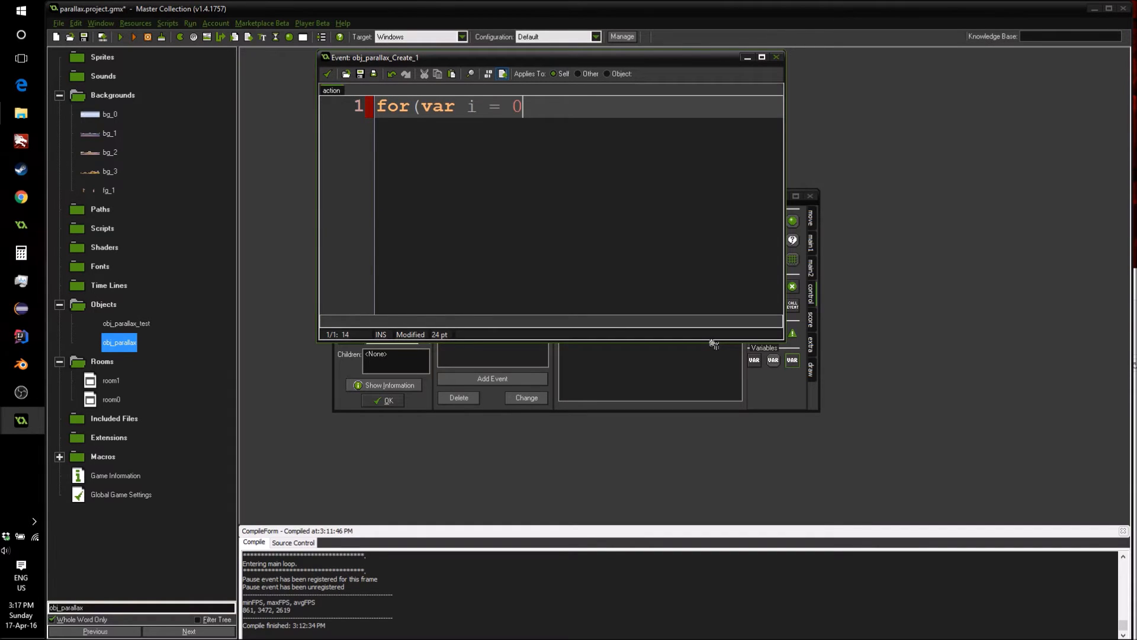
type("; backg")
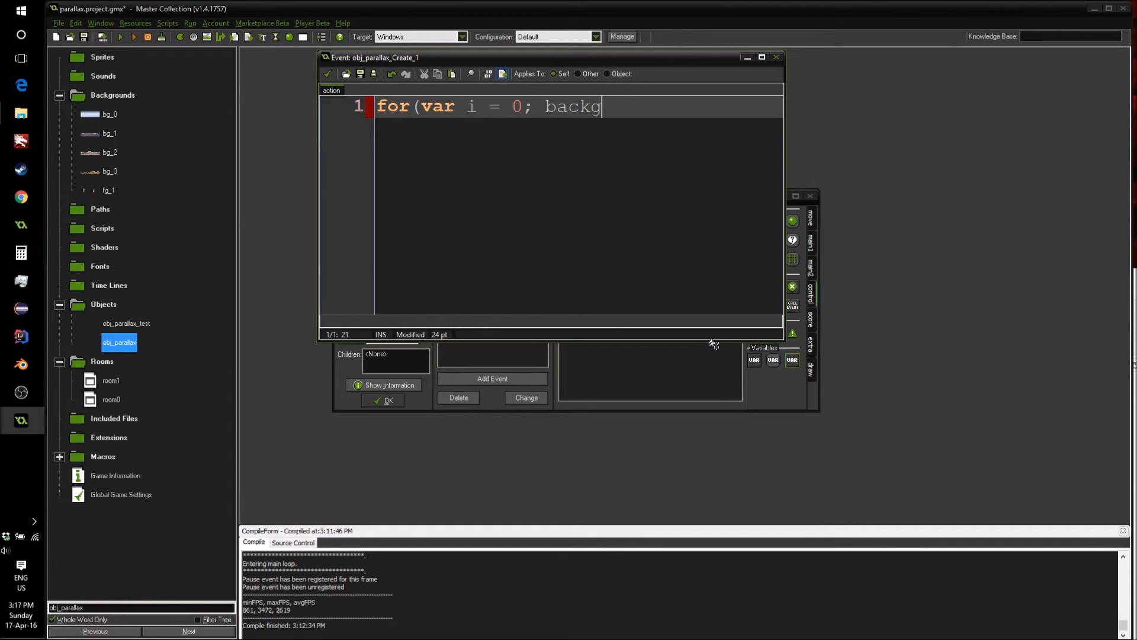
type("round_visivl")
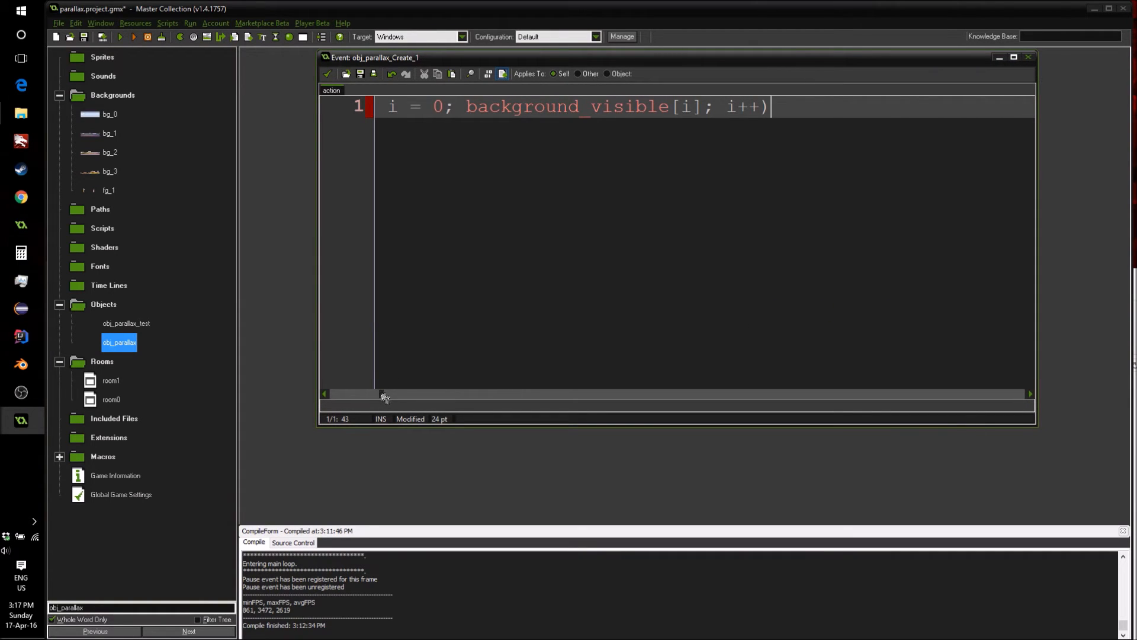
type("for(var")
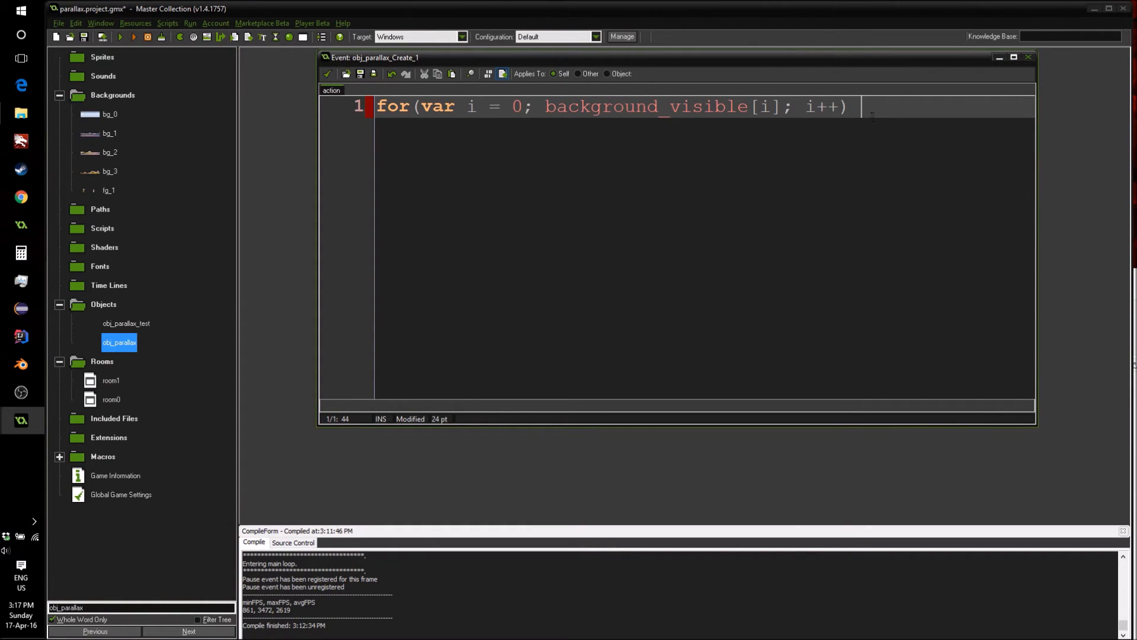
type("{")
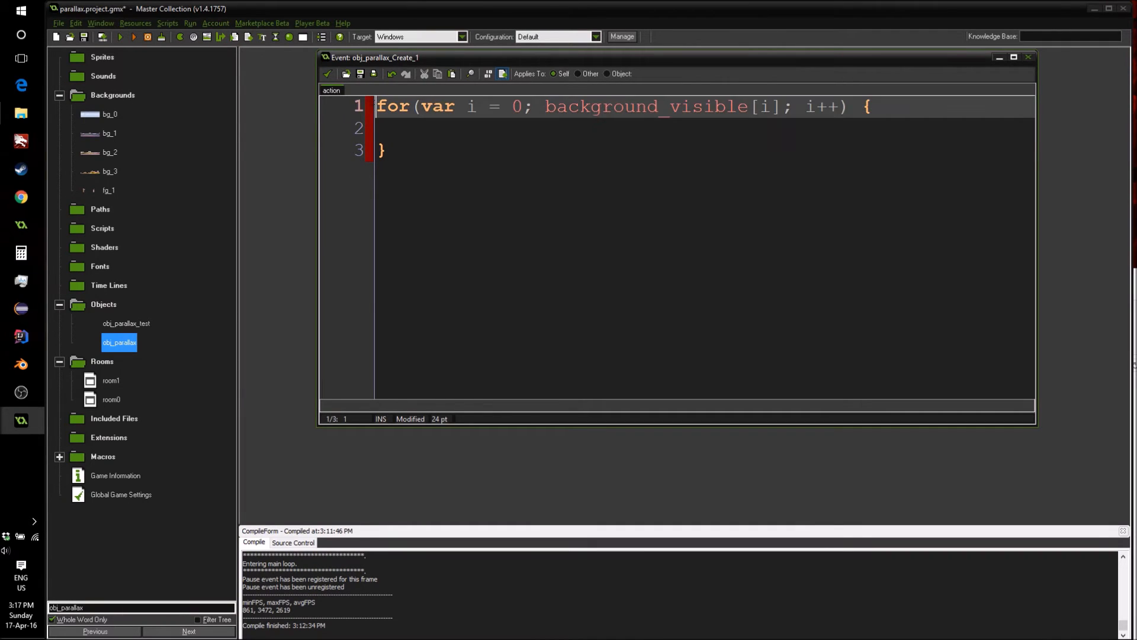
Set parallax[0] = 0 and store background_x[i] in parallax[i] inside the loop
type("pa")
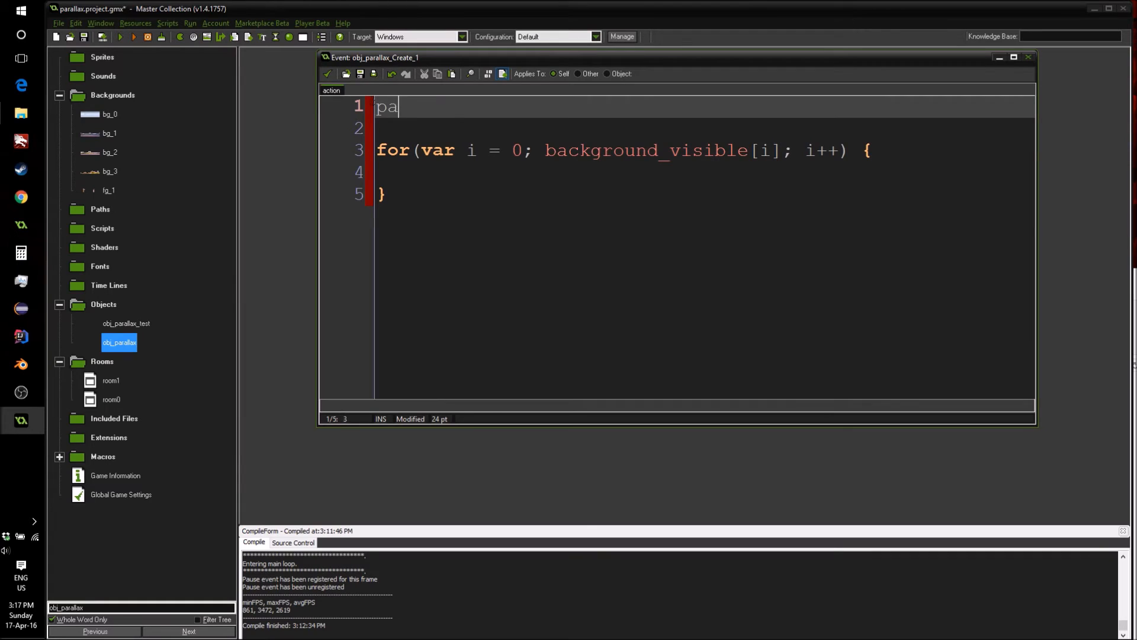
type("rallax")
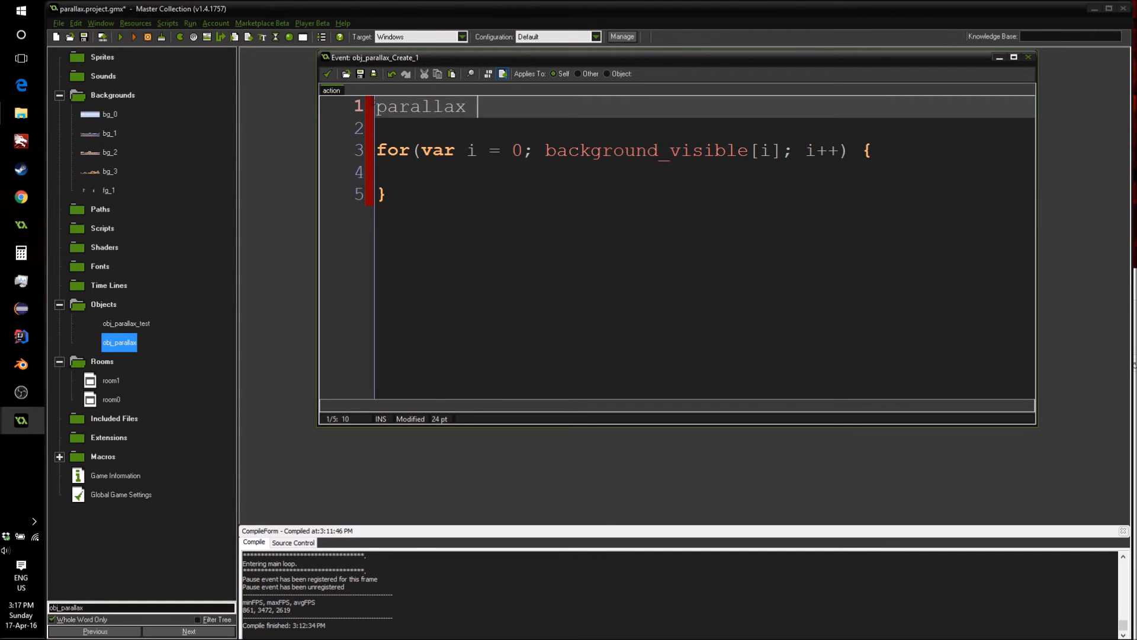
type("[")
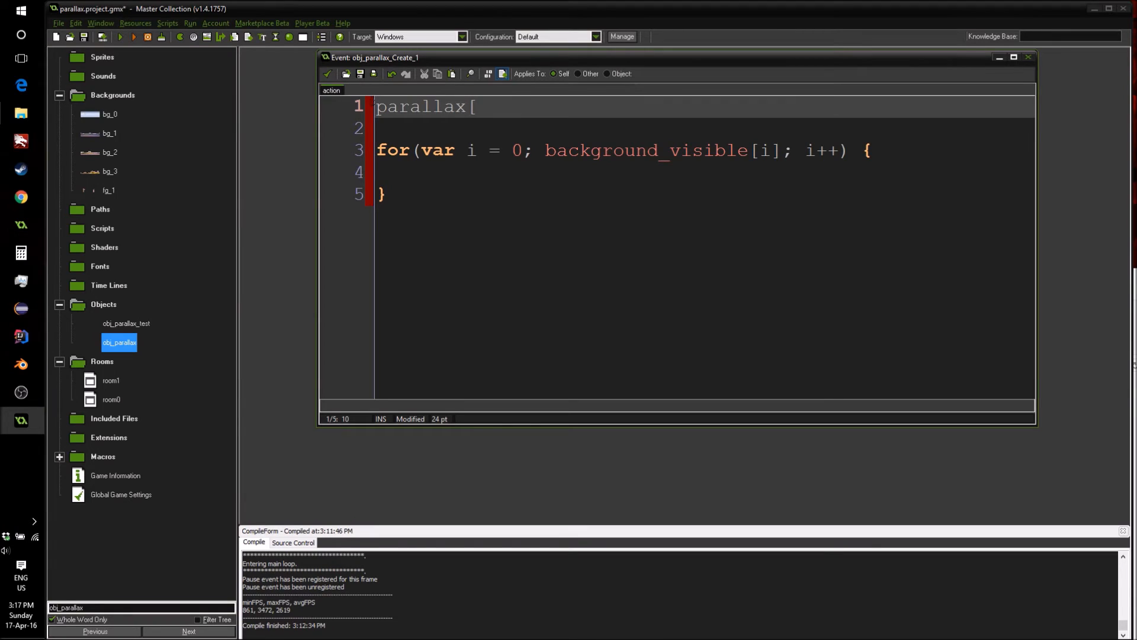
type("0] =")
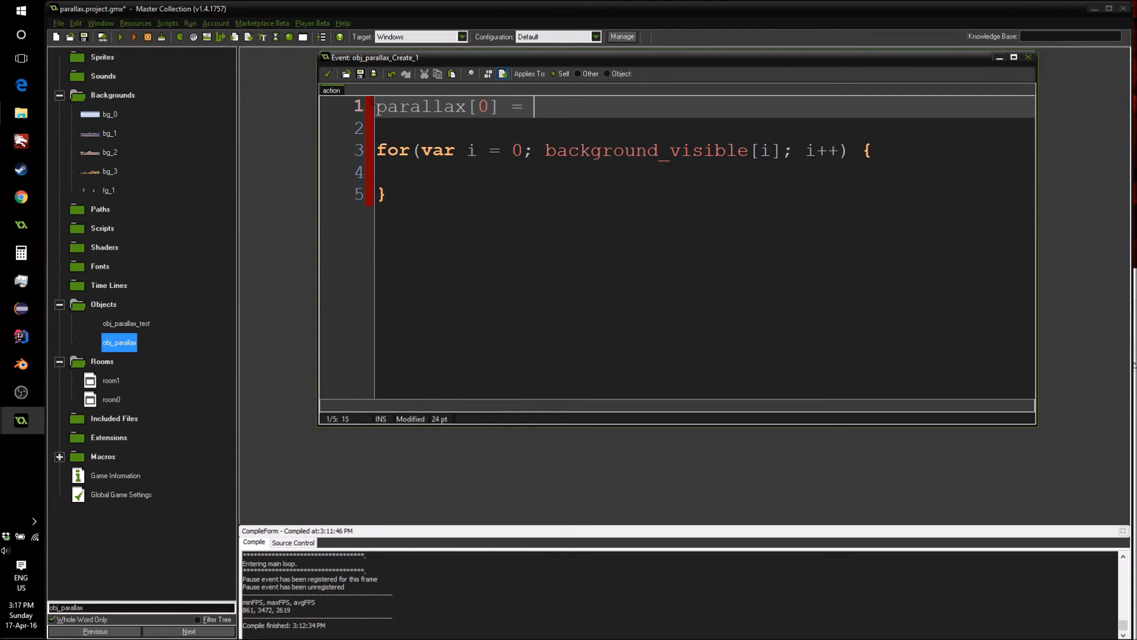
type("0;")
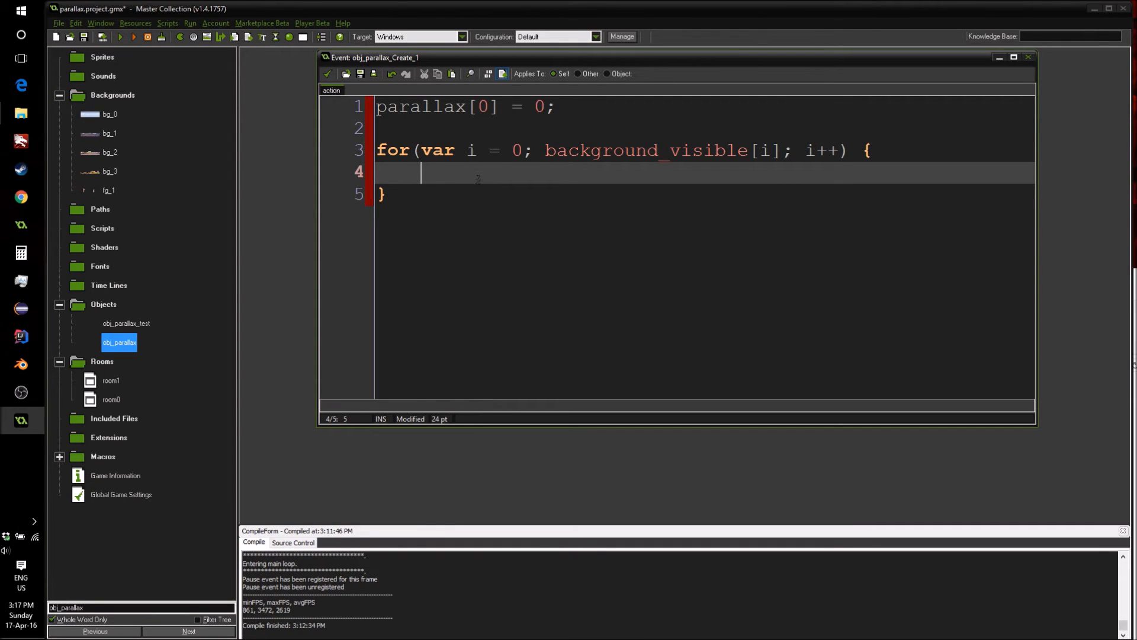
type("paralla")
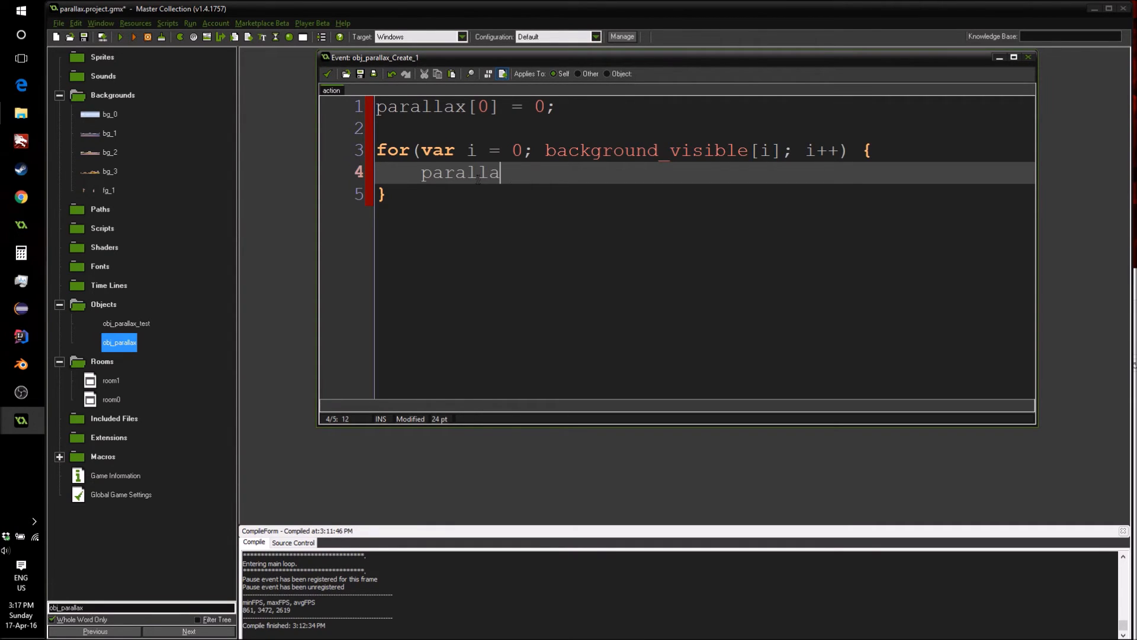
type("x[")
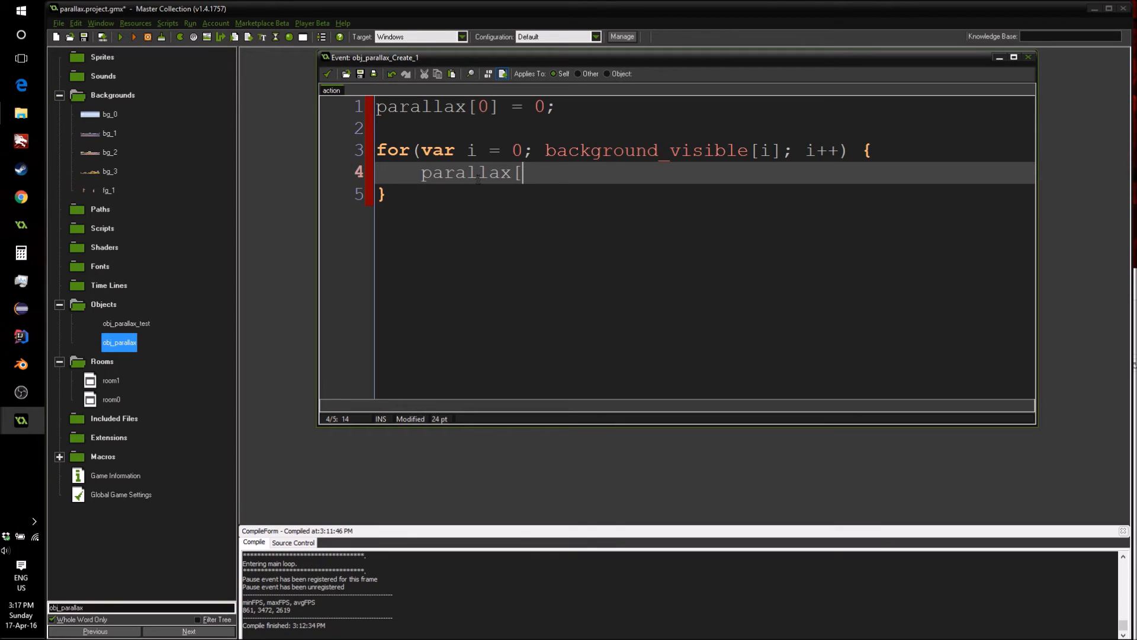
type("i] = b")
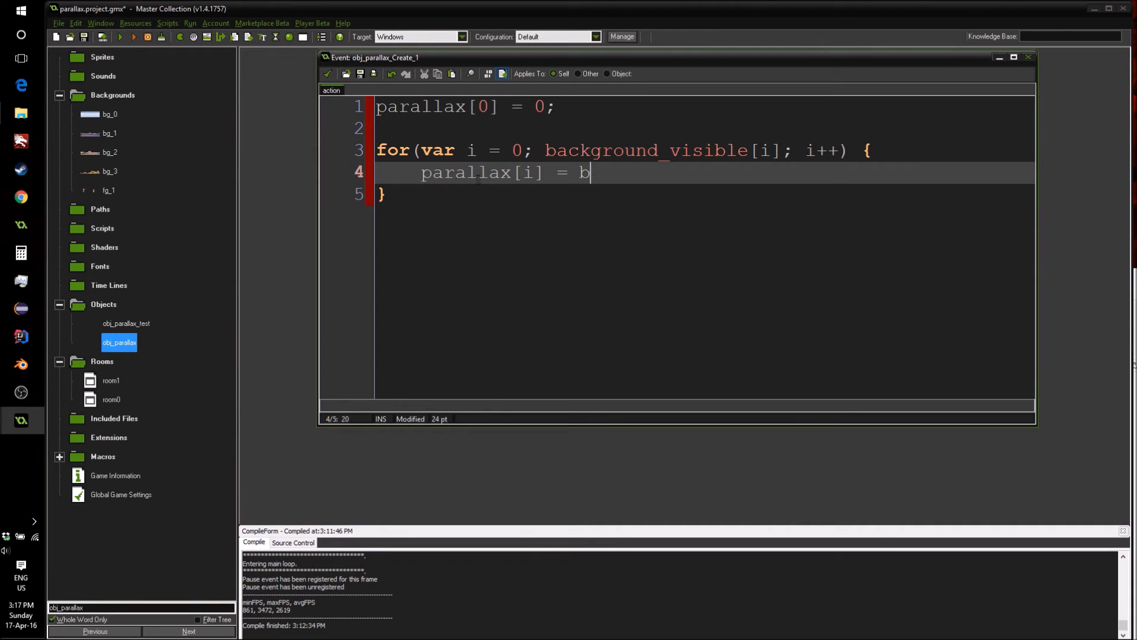
type("ackground")
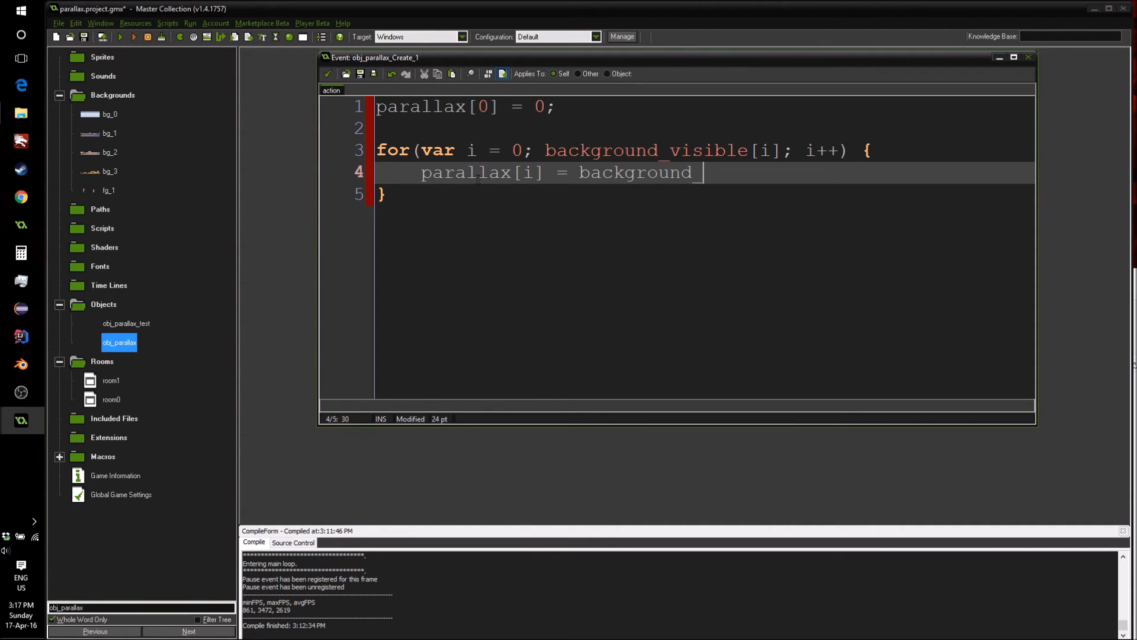
type("_x[")
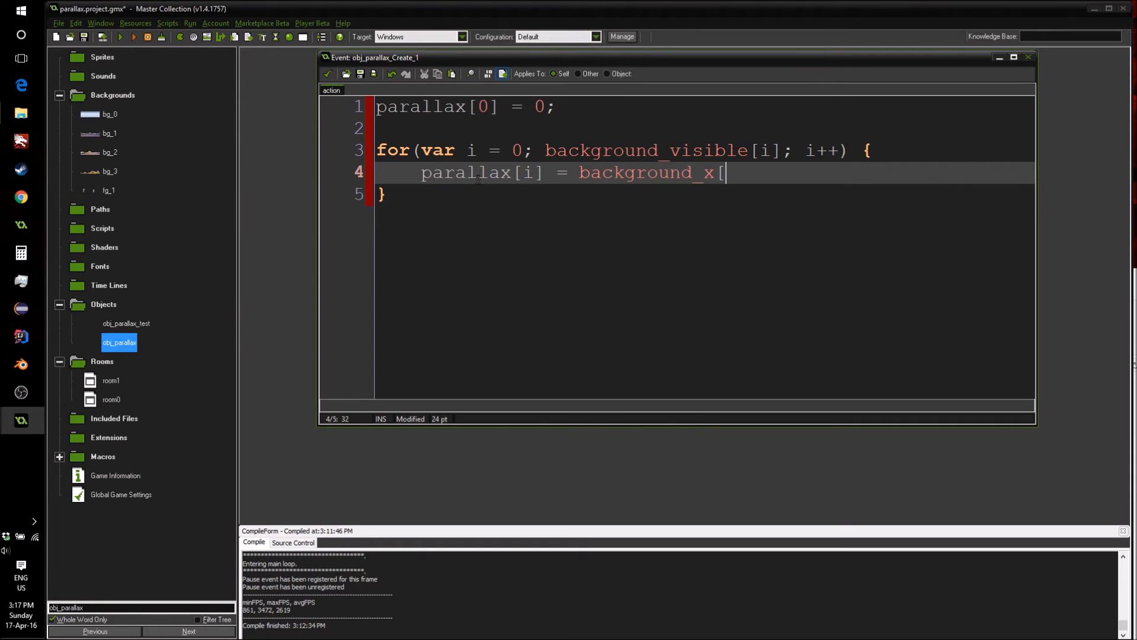
type("i];")
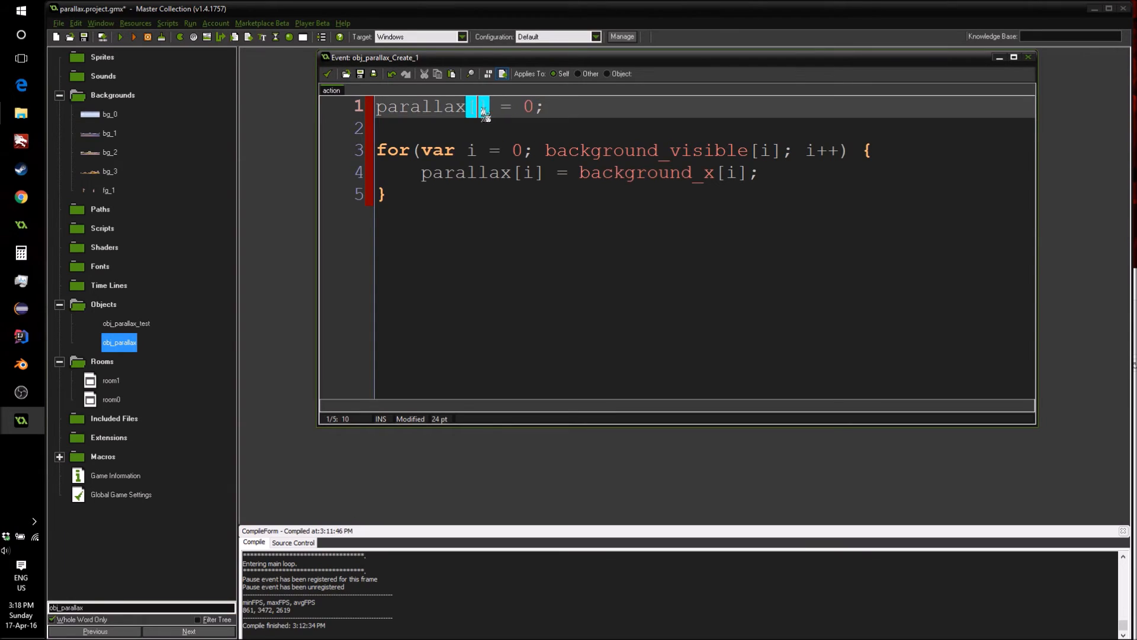
type("4")
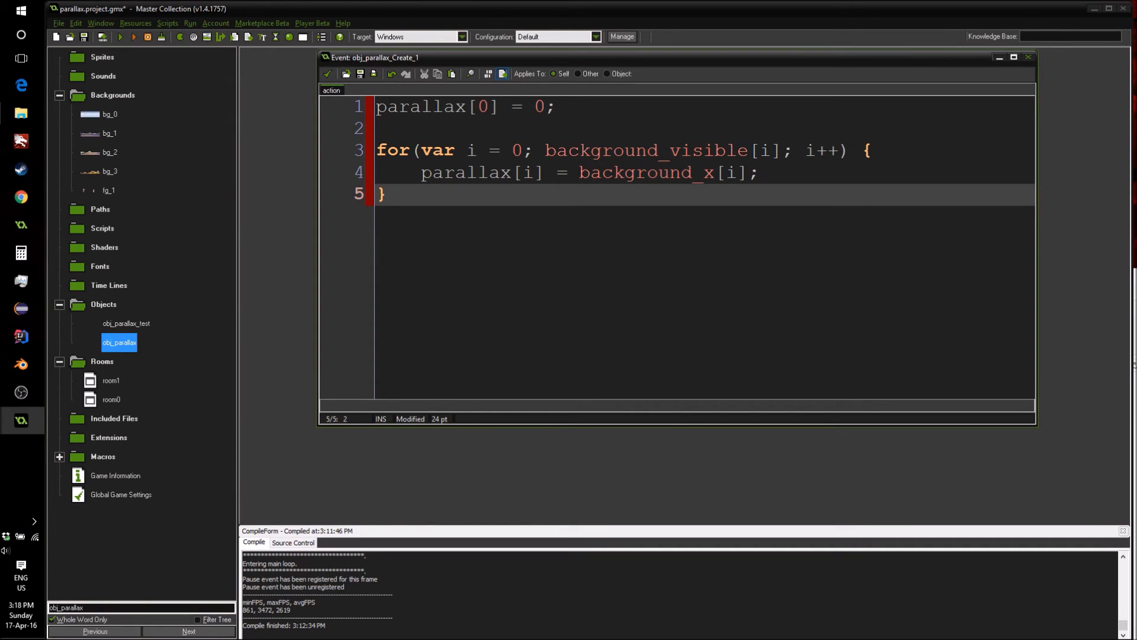
Add a Step event to obj_parallax with an empty Execute Code action
double_click(435, 107)
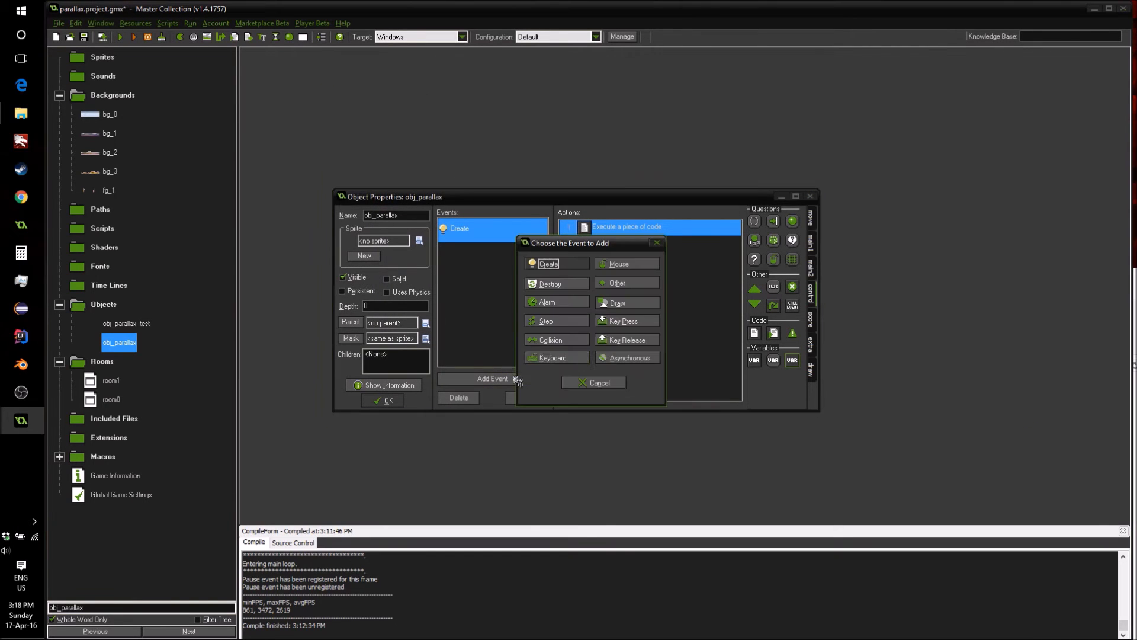
left_click(545, 321)
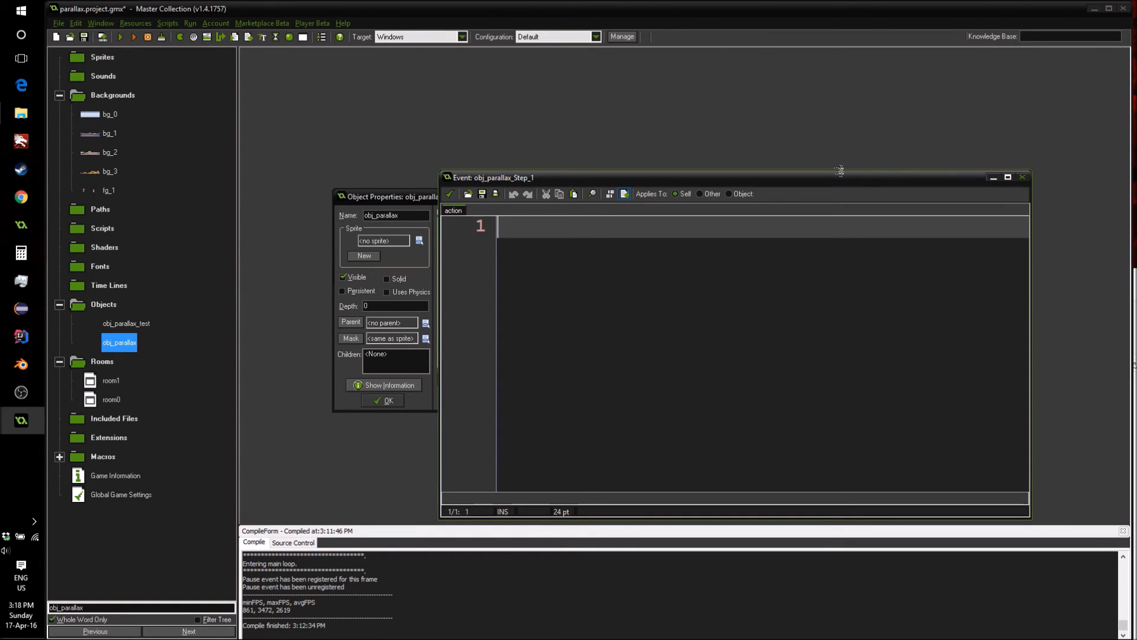
Write view_xview += 5 * (keyboard_check(vk_right) - keyboard_check(vk_left))
type("view_")
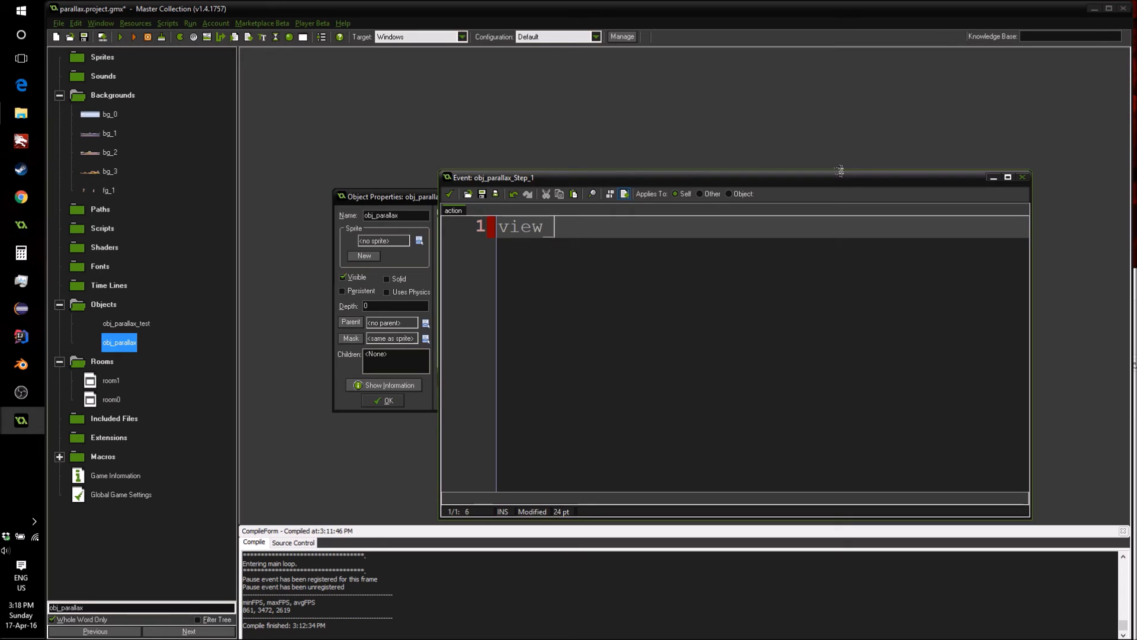
type("x")
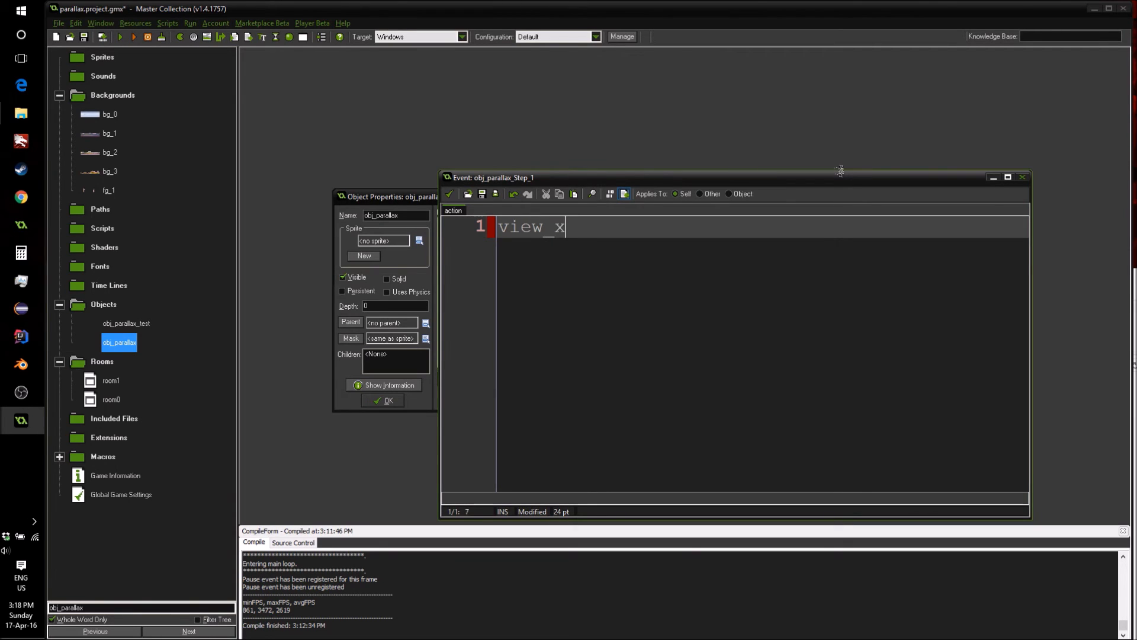
type("view +=")
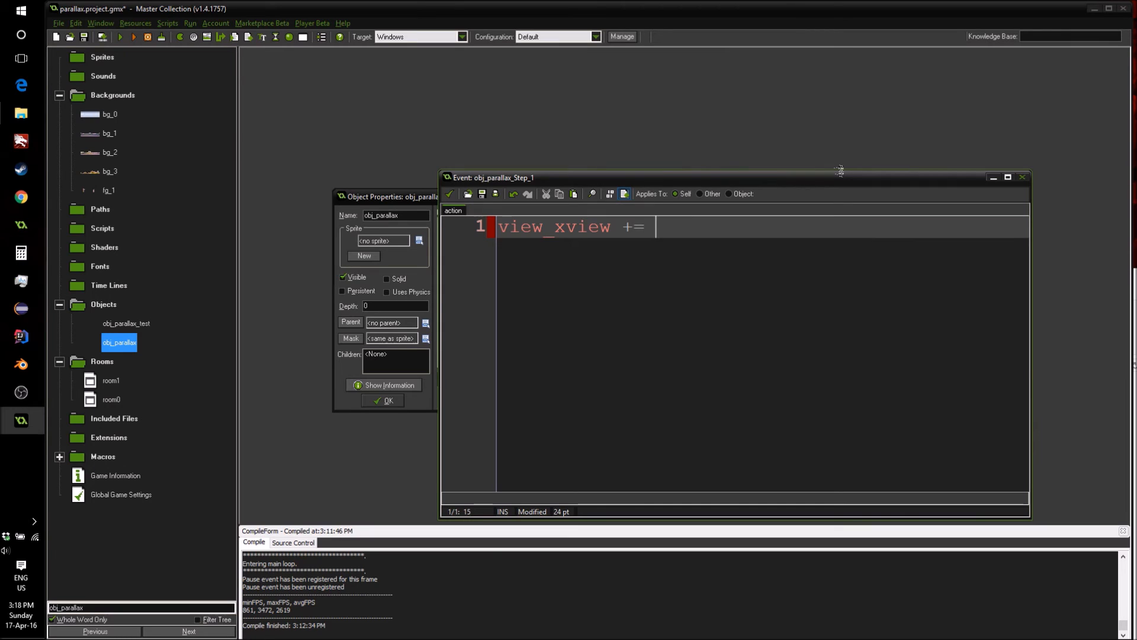
type("5 *")
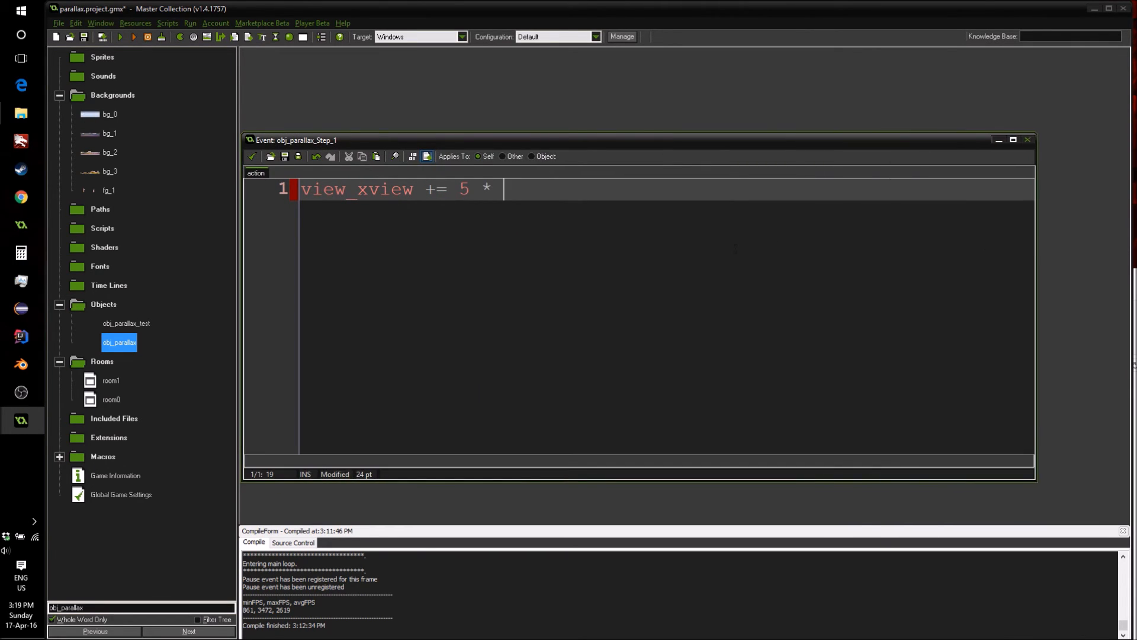
type("keyboard_check(vk")
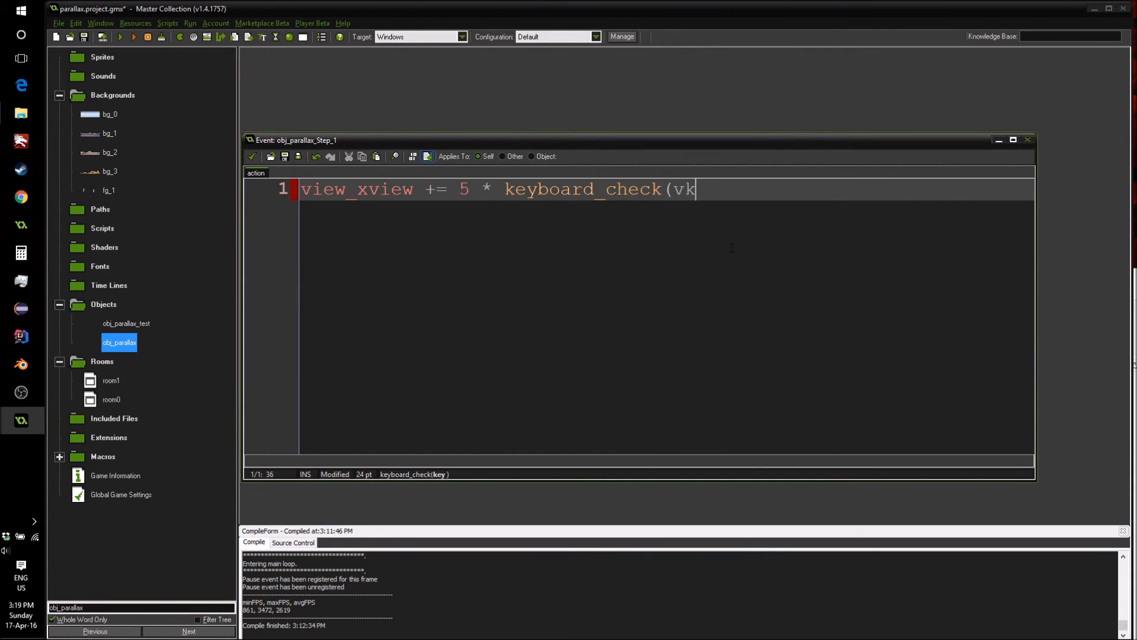
type("_right)")
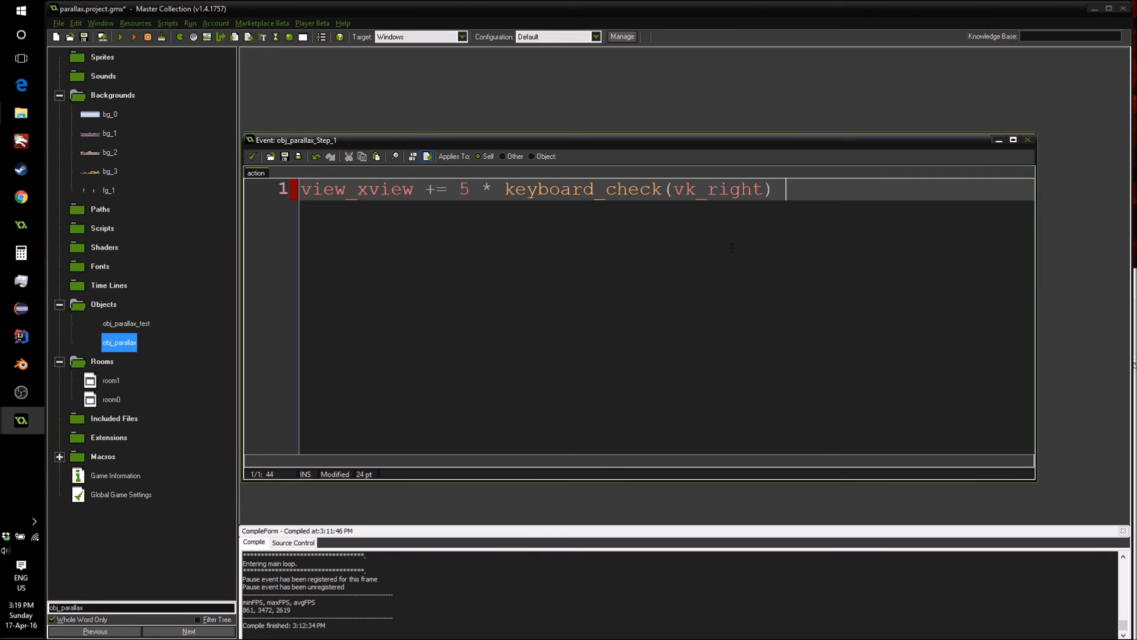
type("- keuboa")
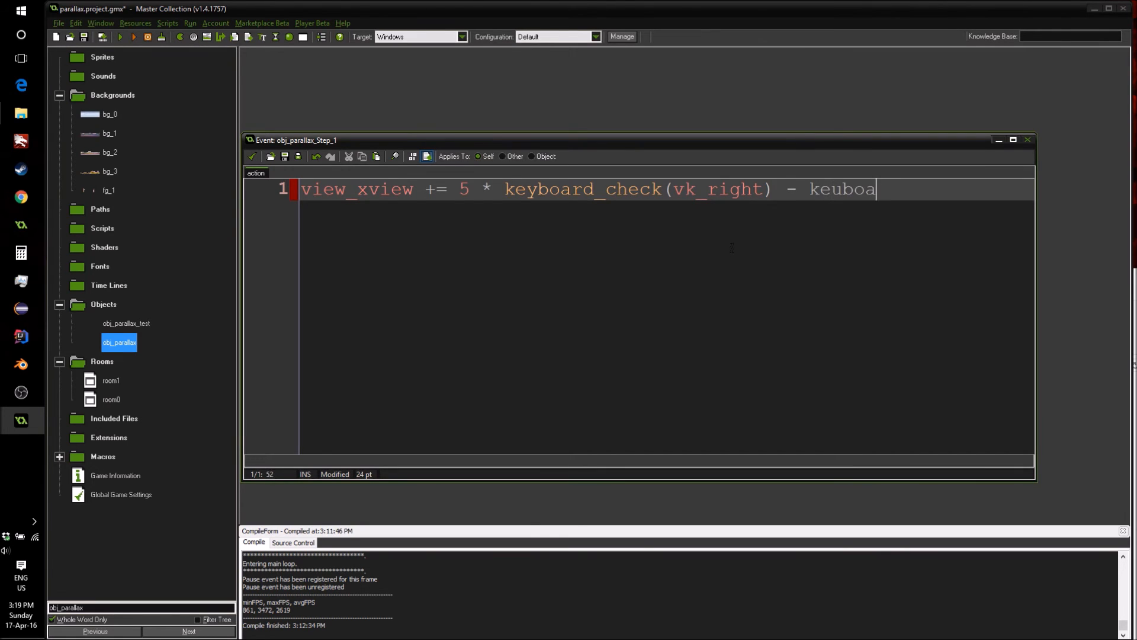
key("backspace")
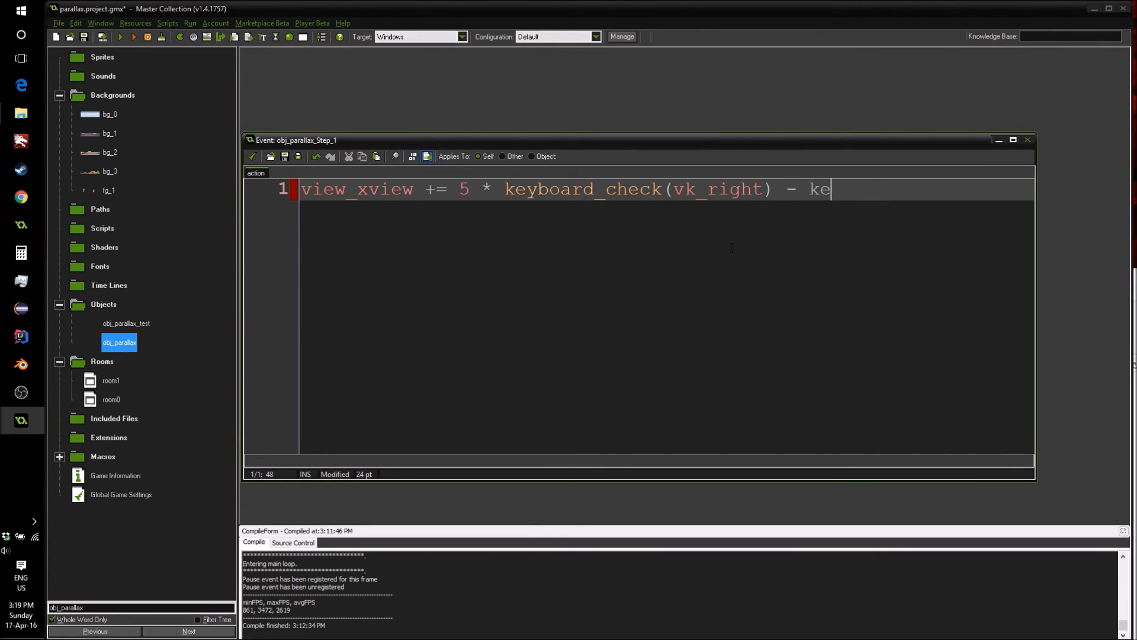
type("yboard_check(vk_left));")
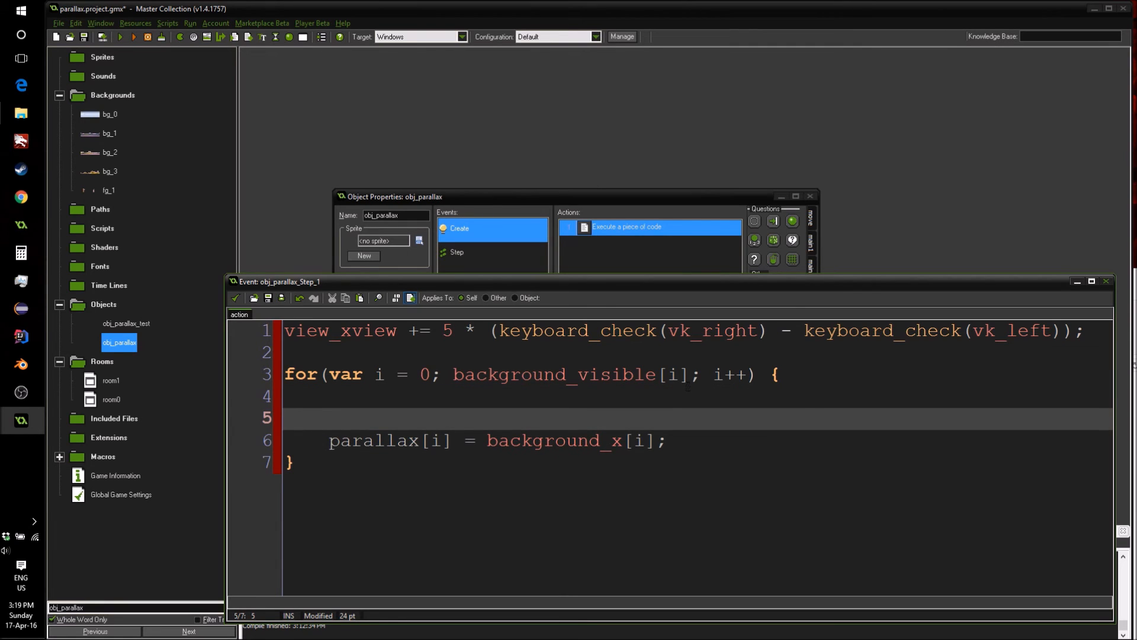
Add background_x[i] = parallax[i] * view_xview; inside the Step loop
type("background")
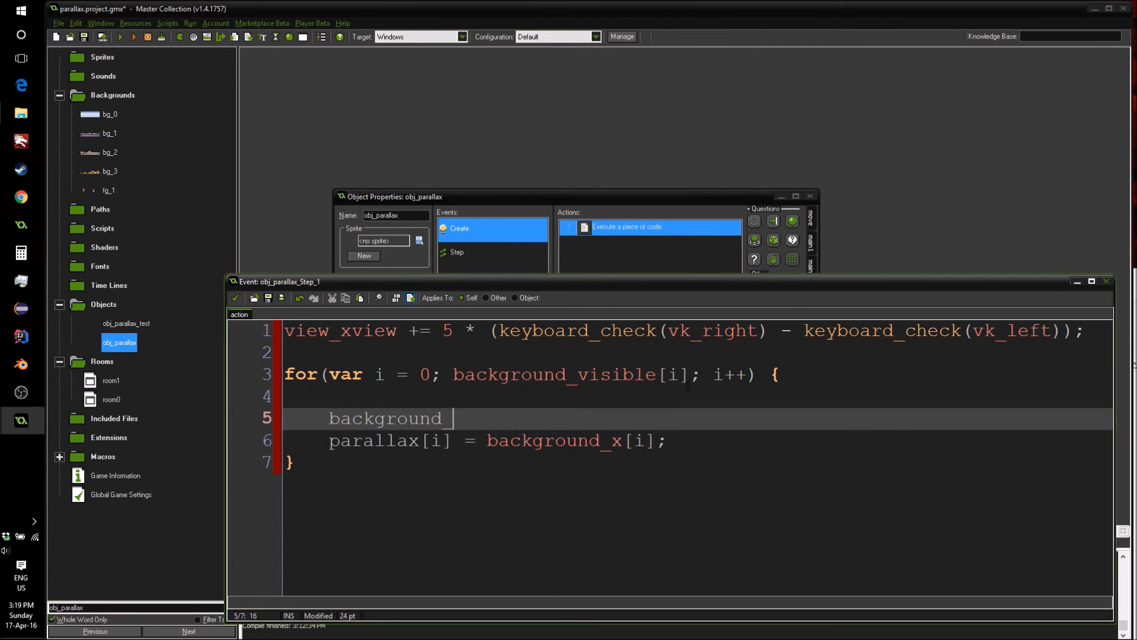
type("_x[oo")
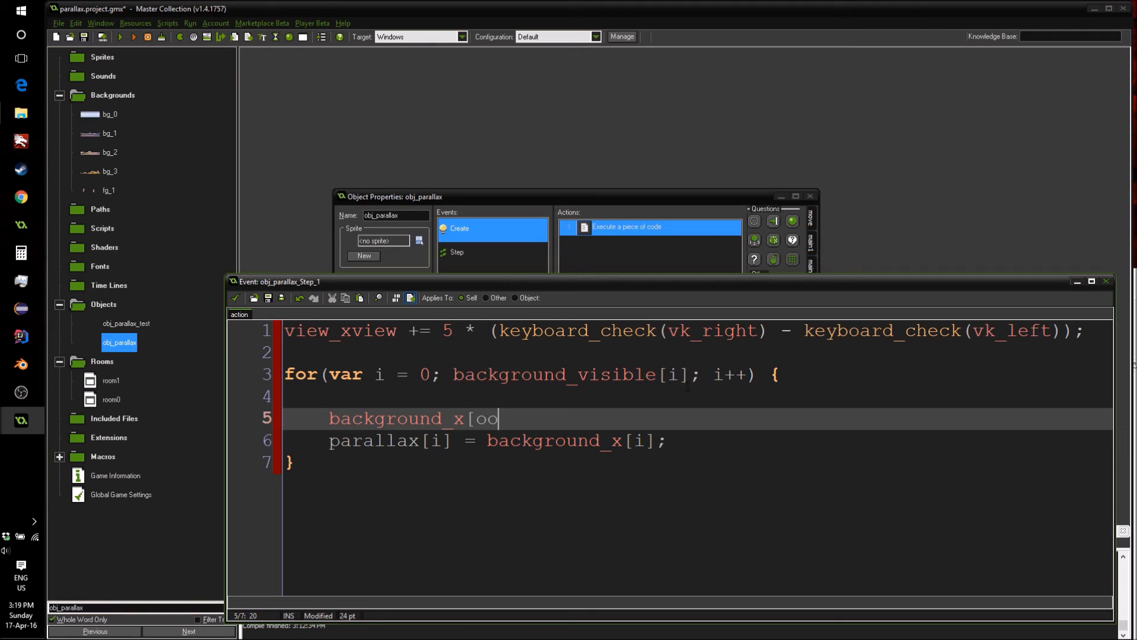
type("i] =")
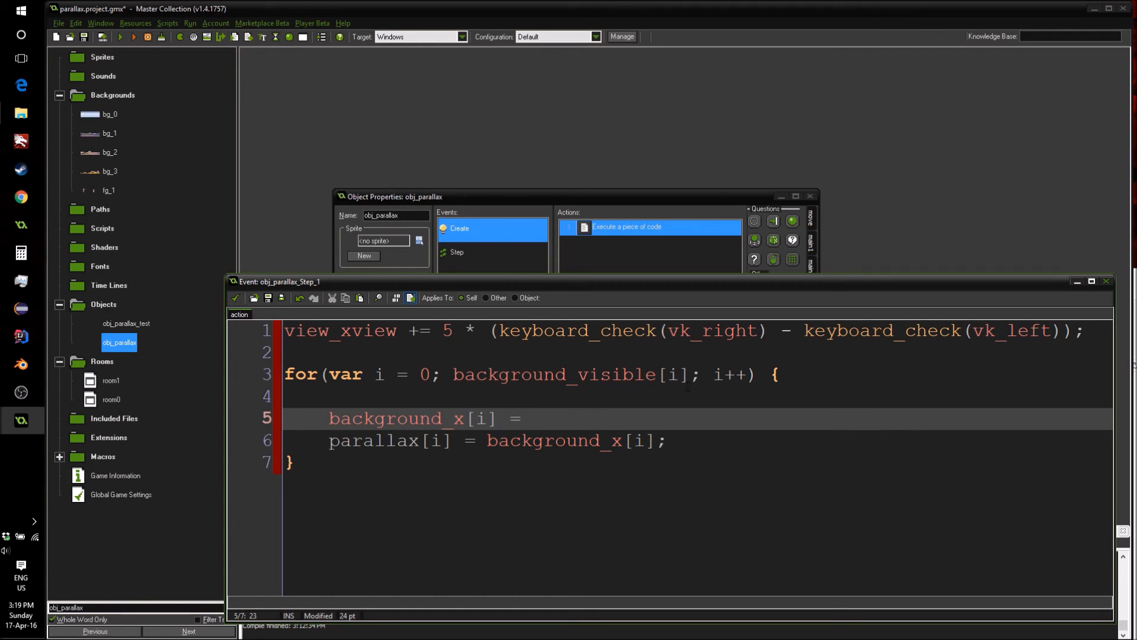
type("paral")
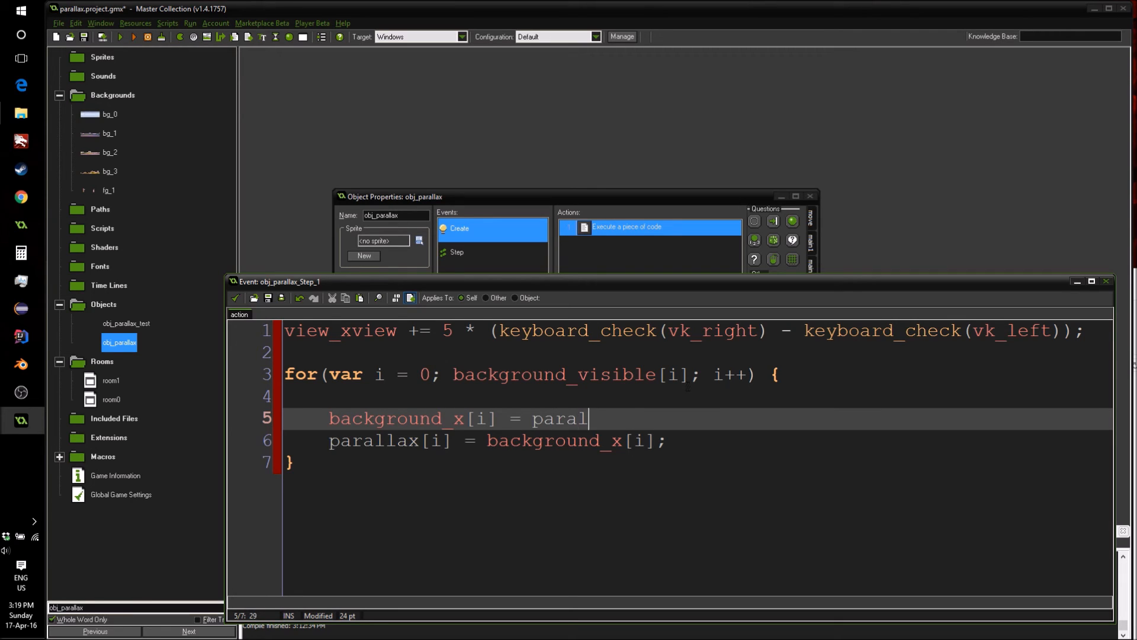
type("lax[i]")
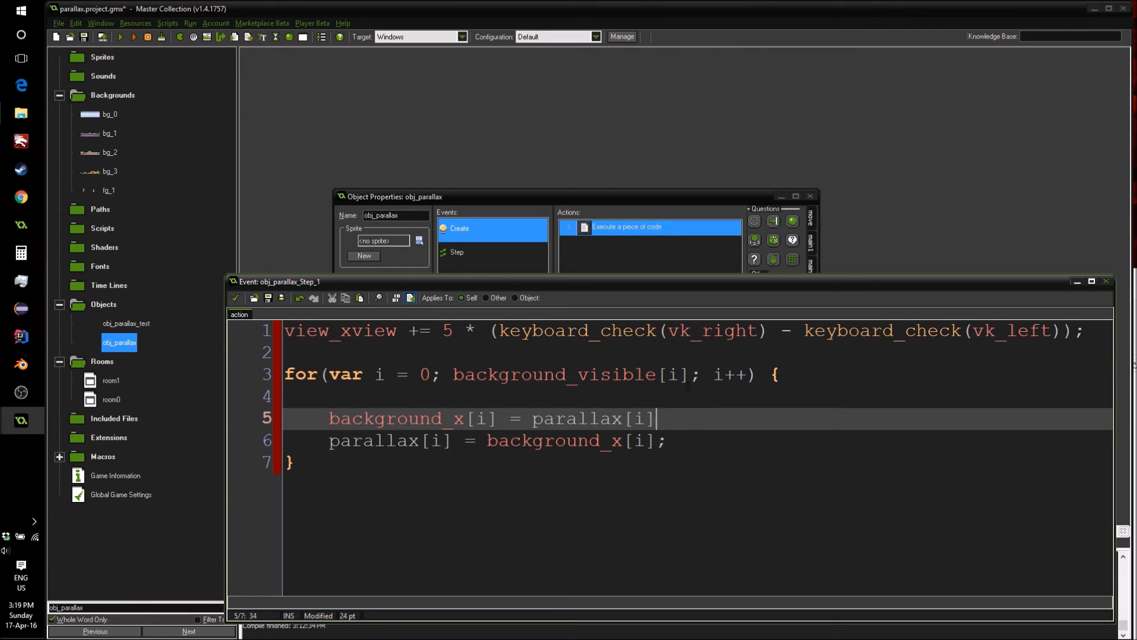
type("* v")
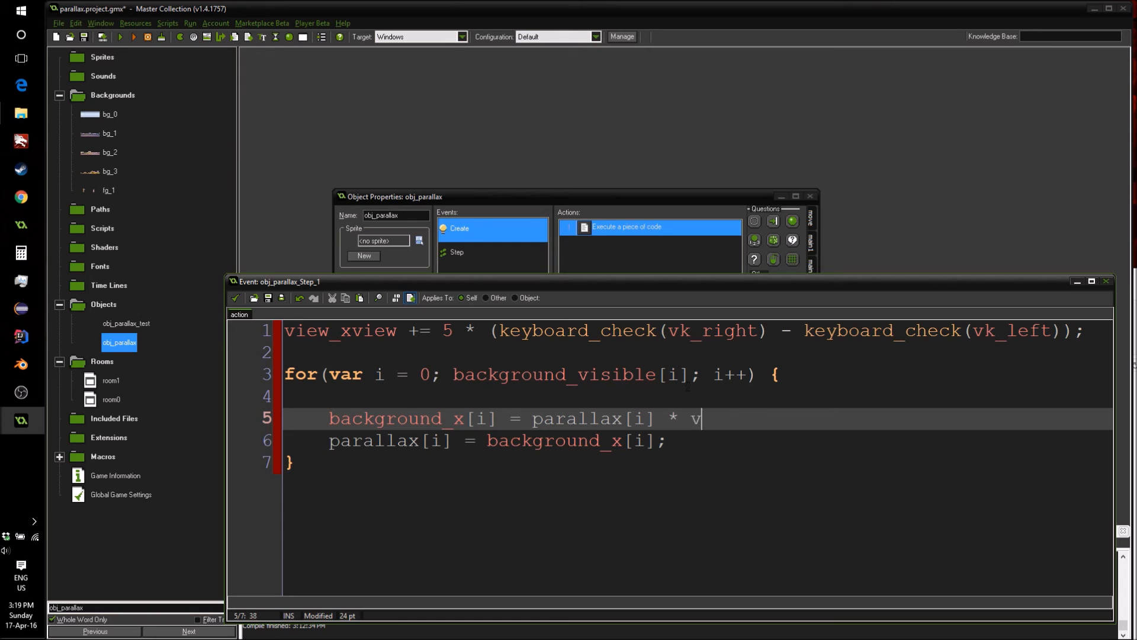
type("iew_xvi")
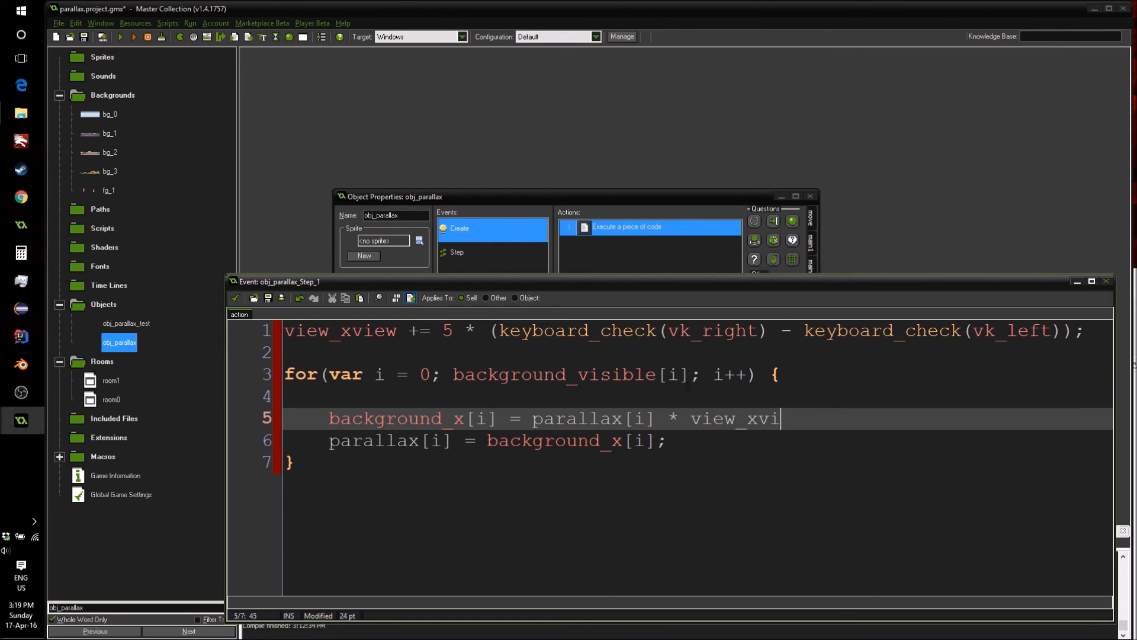
type("ew")
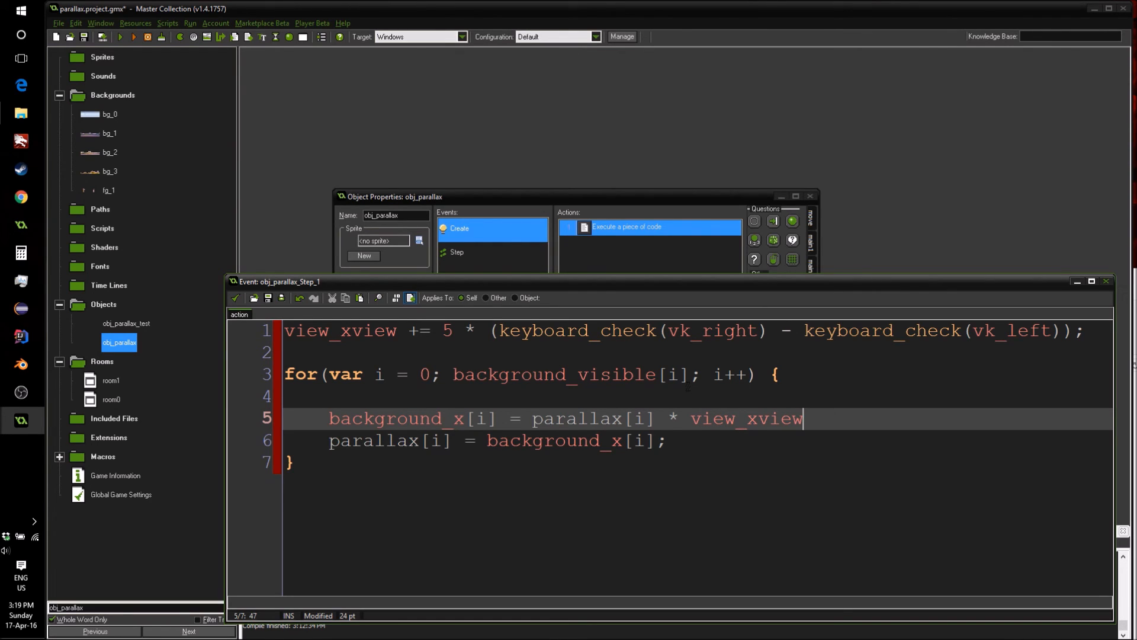
type(";")
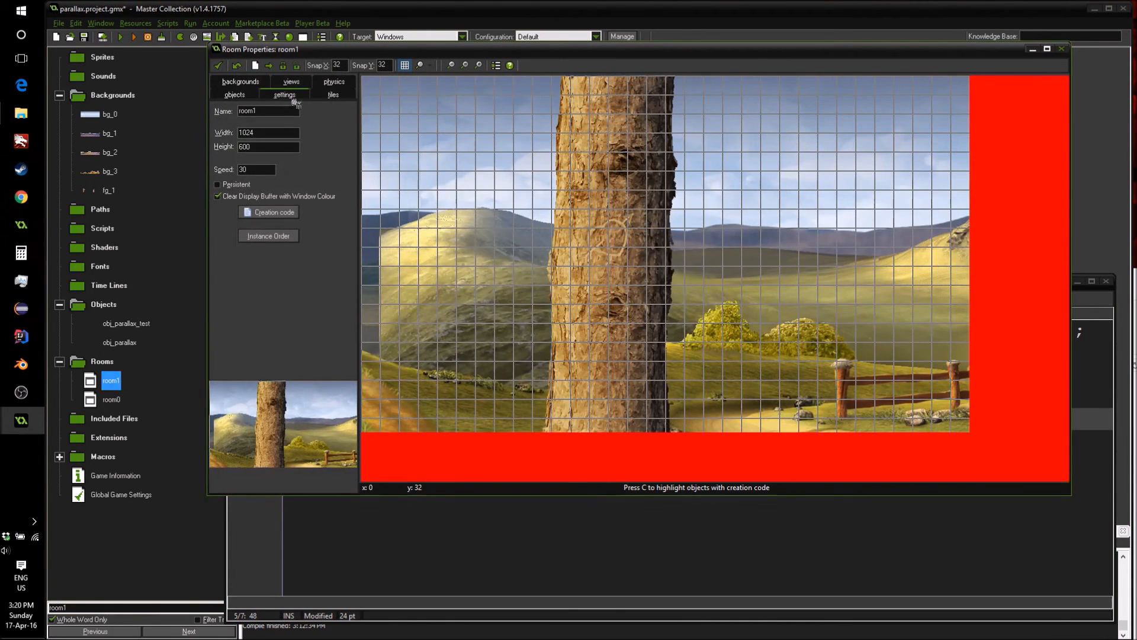
Check Background 0's X offset in room1's backgrounds, then close the room back to the Step code
left_click(240, 82)
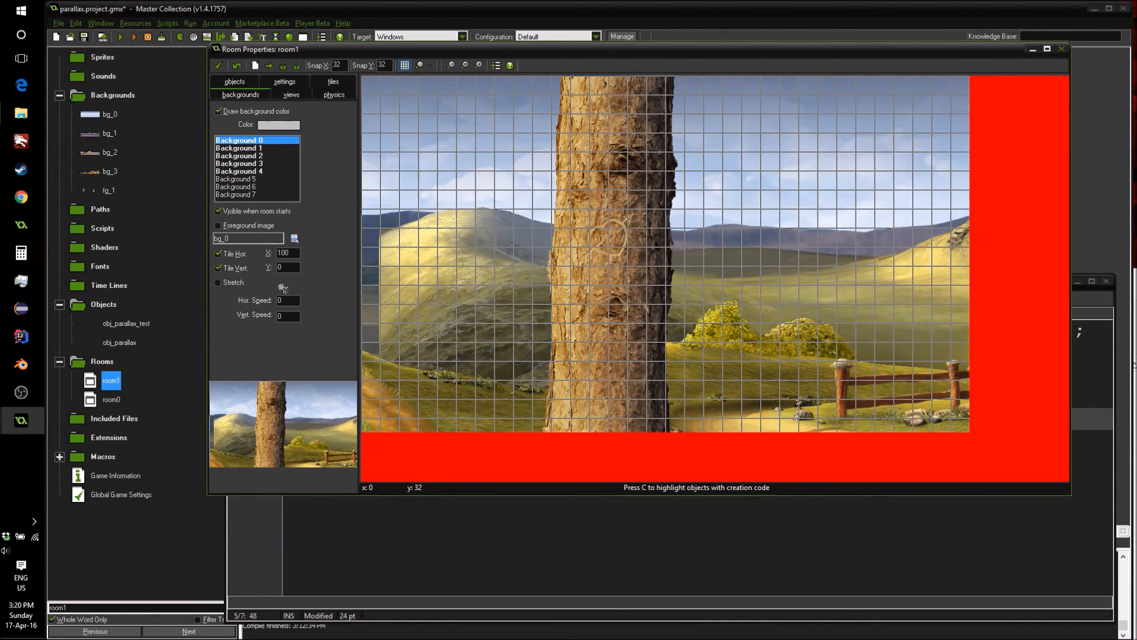
left_click(238, 156)
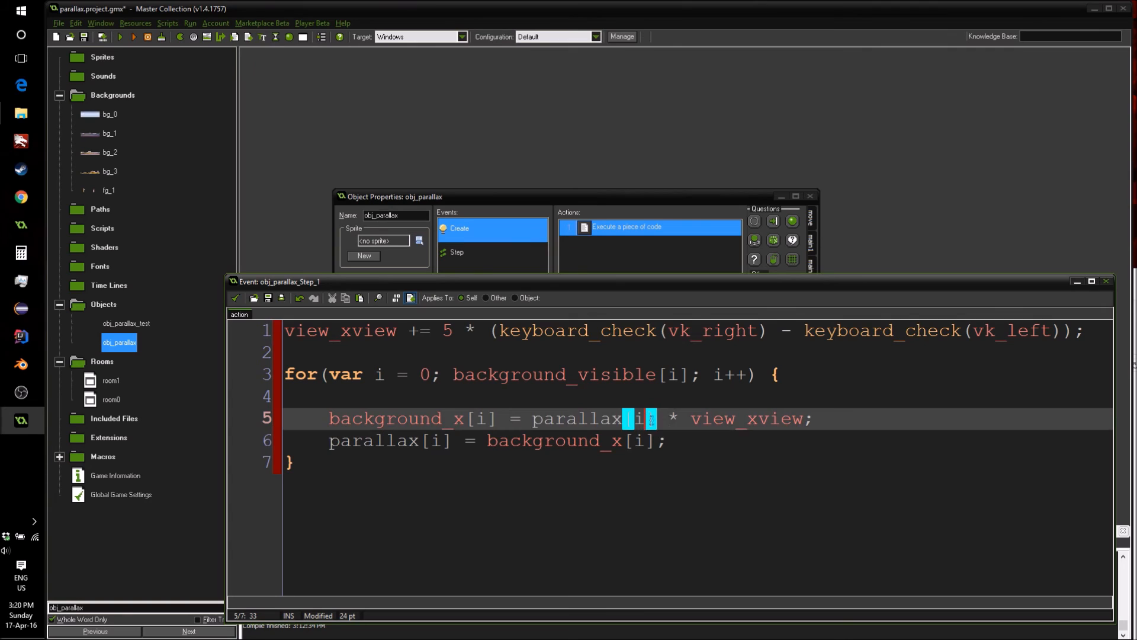
Move the '/ 100' division from the Step line to parallax[i] = background_x[i] in Create
type("/100")
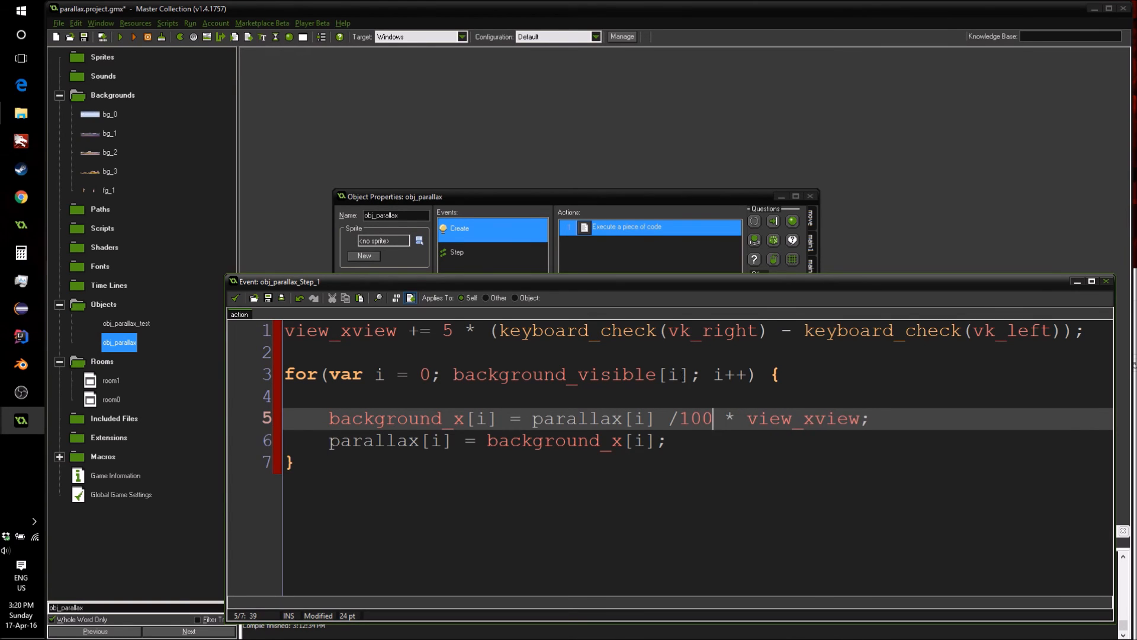
key("BackSpace")
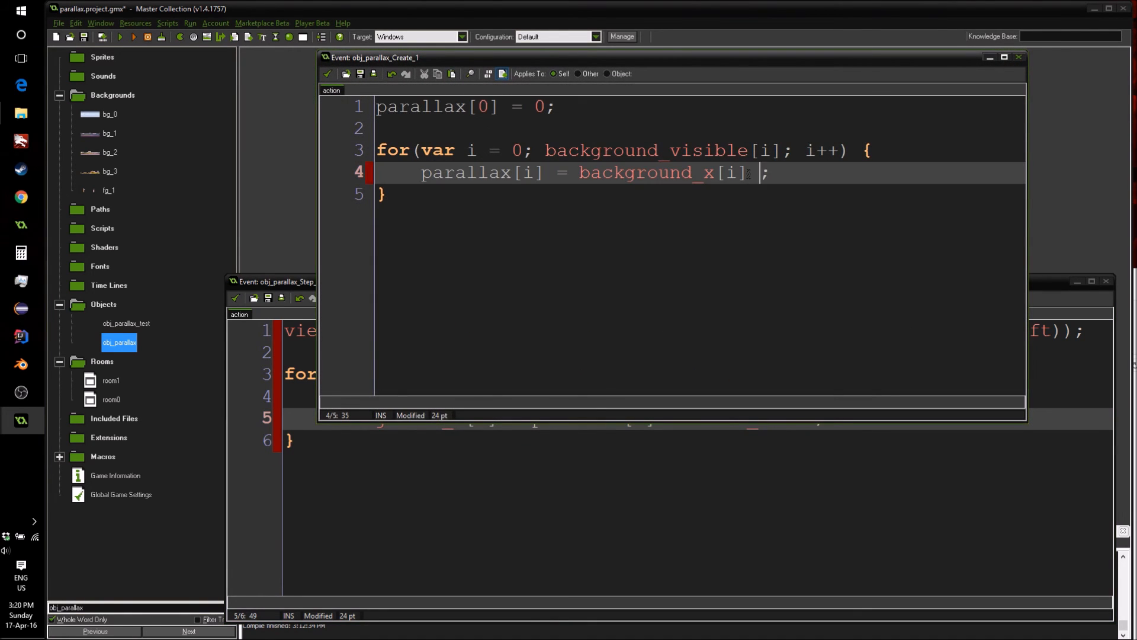
type("/ 100")
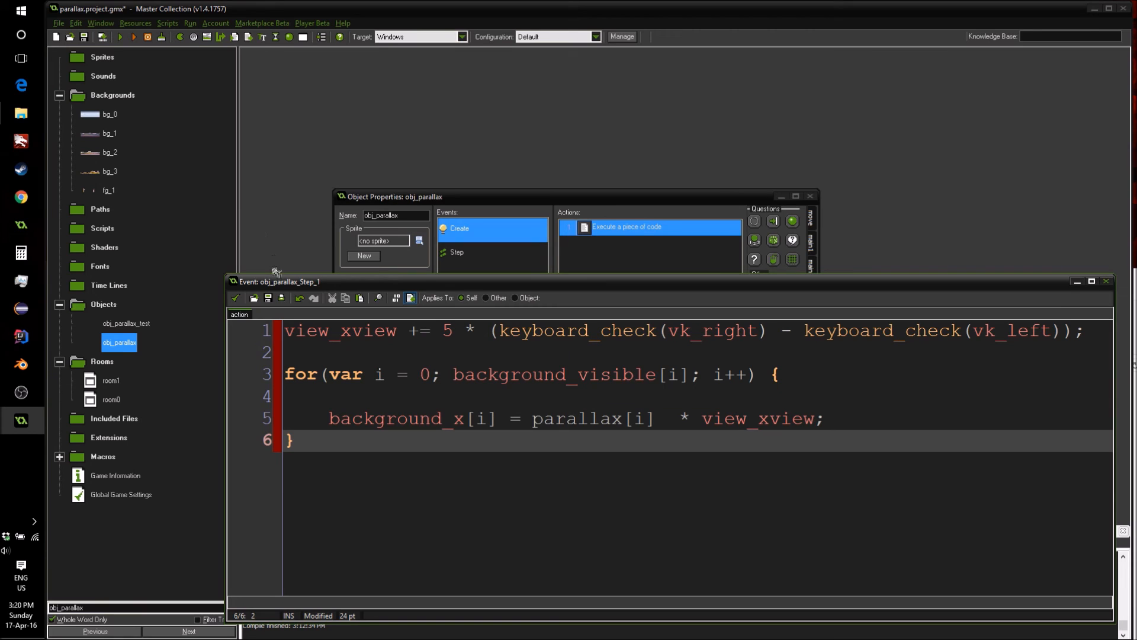
mouse_move(289, 237)
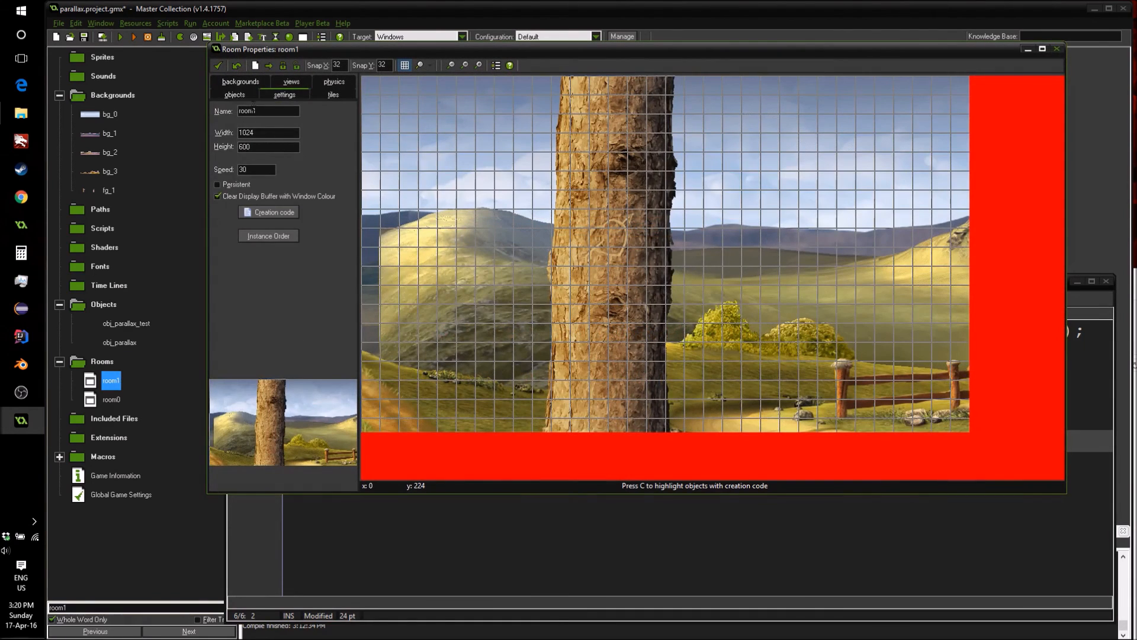
Close the room editor and run the game to see the layered castle-and-hills scene
left_click(234, 95)
type("obj_parallax")
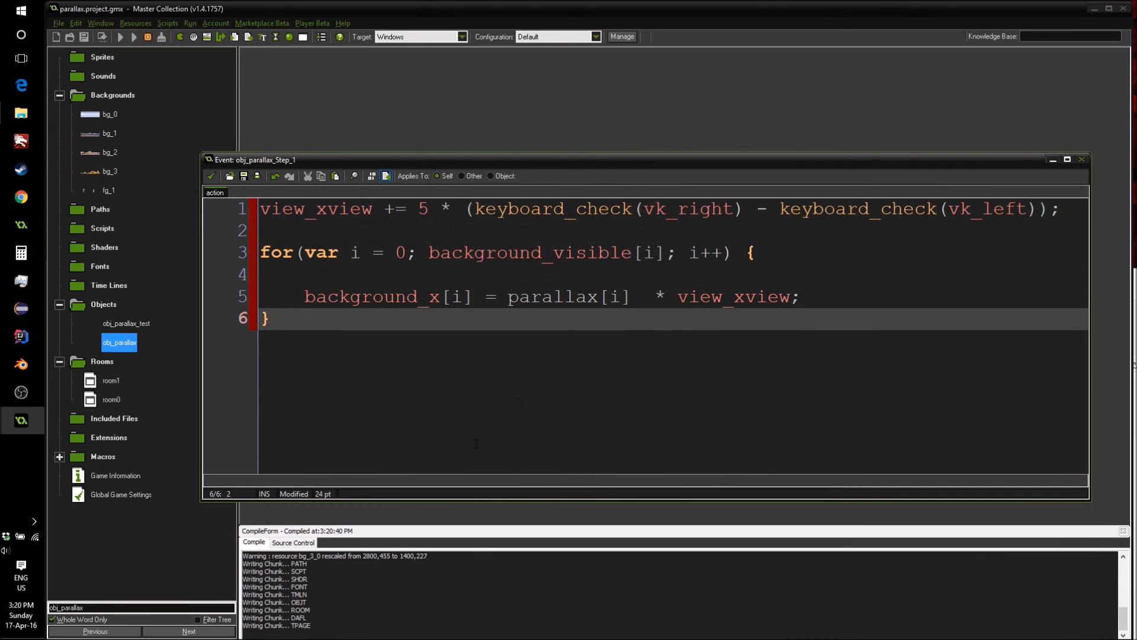
left_click(132, 37)
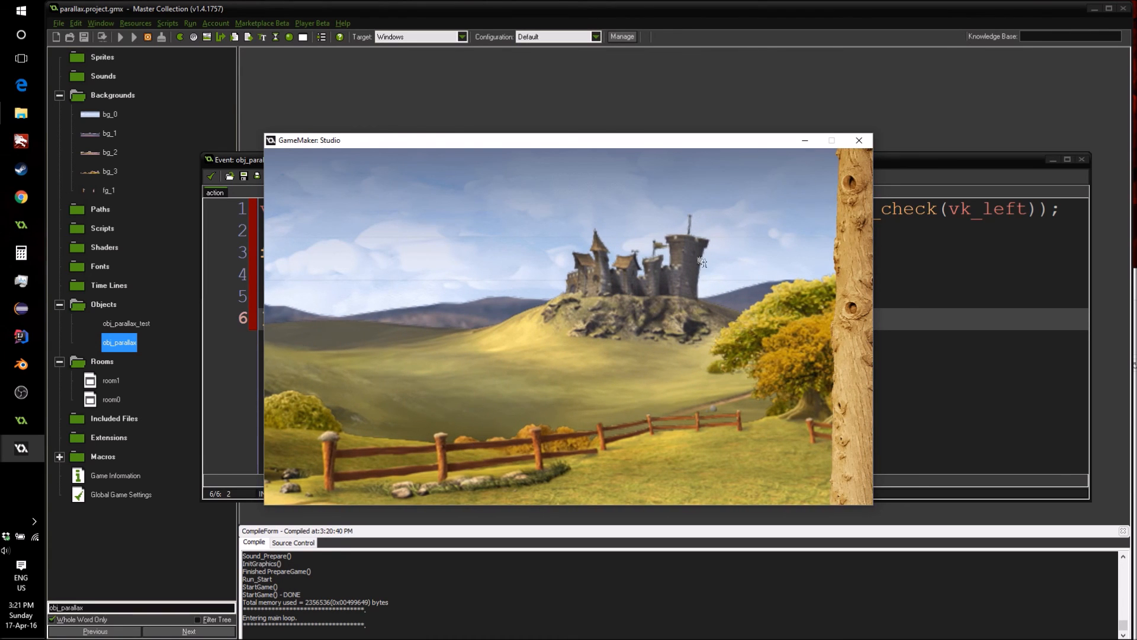
Close the test game and reopen room1's background layers, checking the sky layer bg_0 offset of 100
left_click(860, 139)
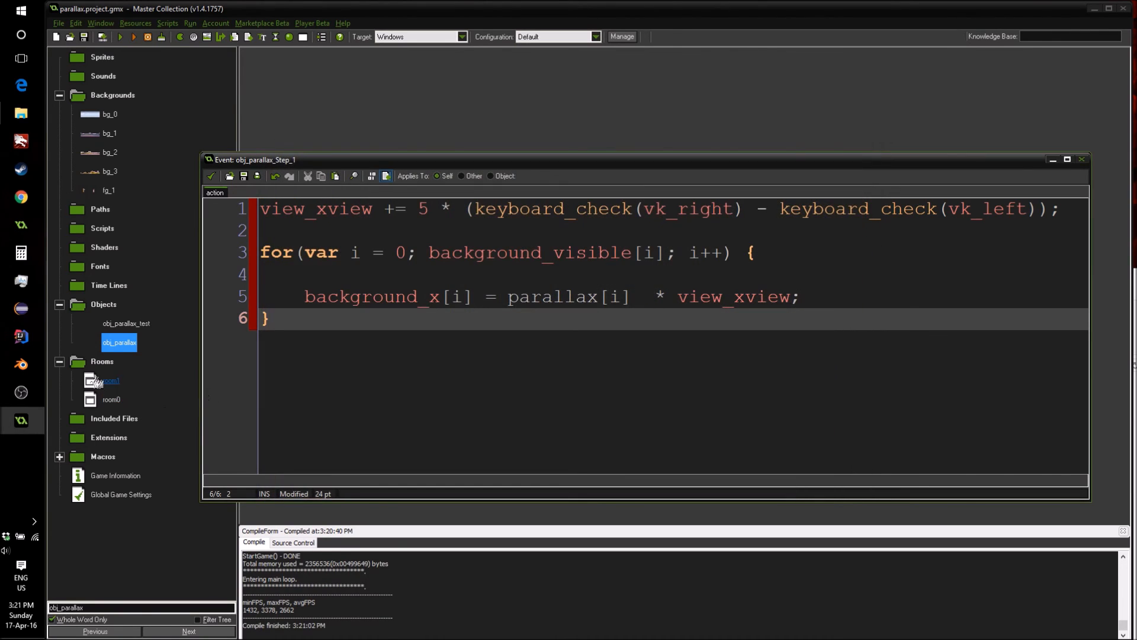
double_click(103, 379)
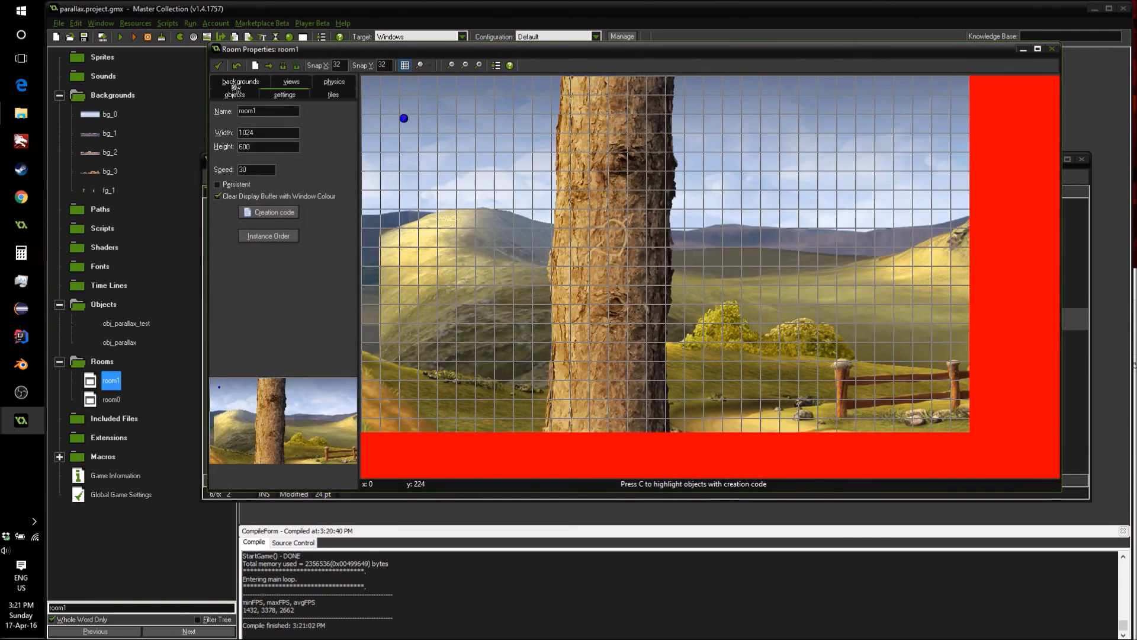
left_click(239, 82)
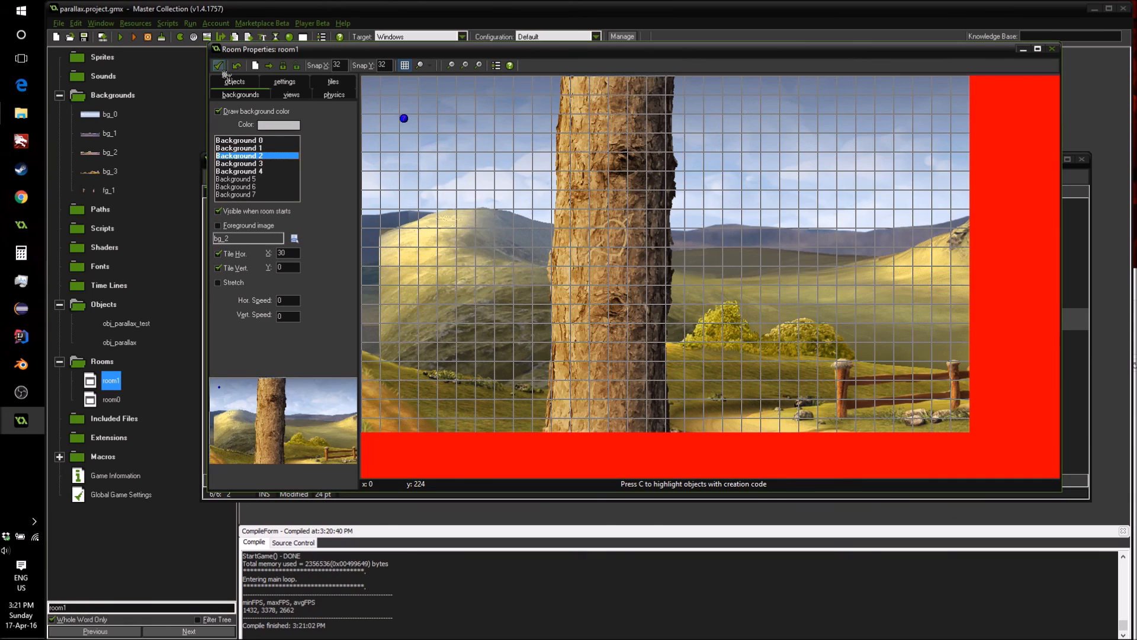
left_click(240, 140)
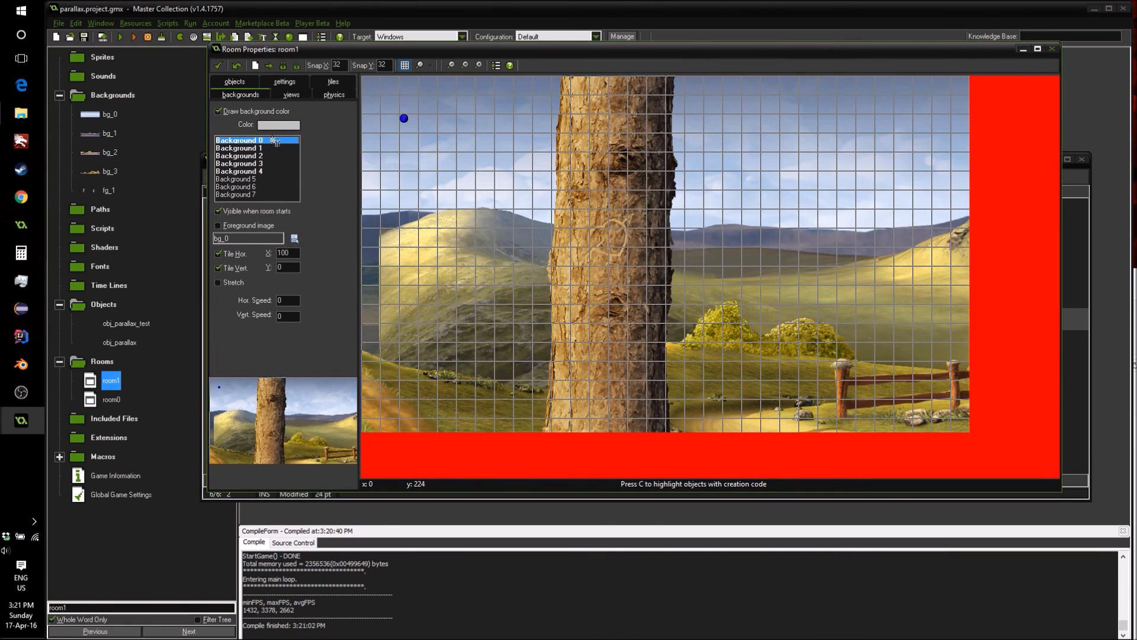